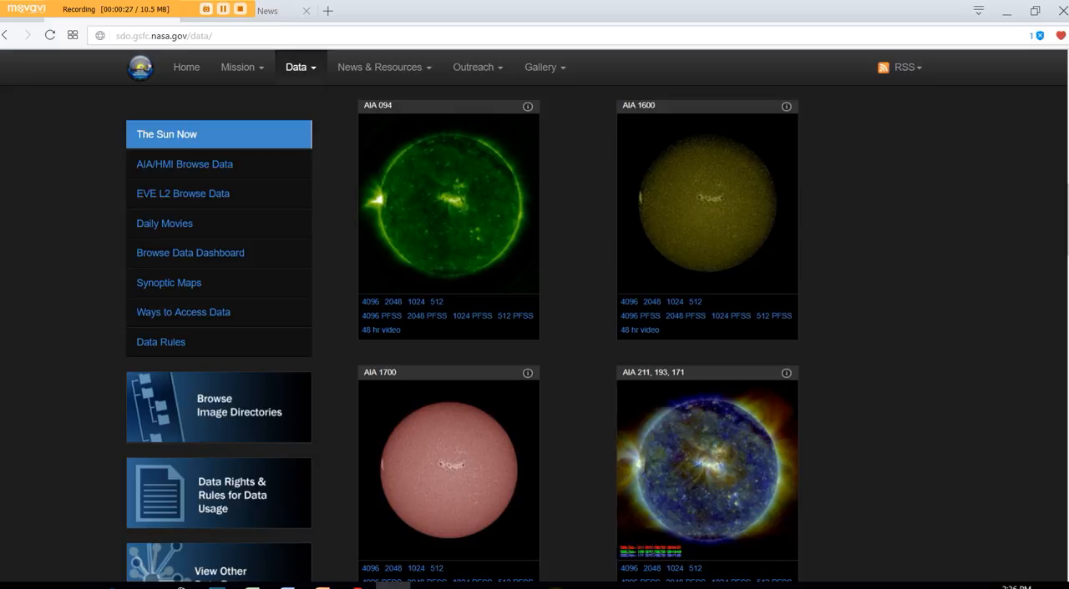
{"action": "mouse_move", "coordinate": [885, 420]}
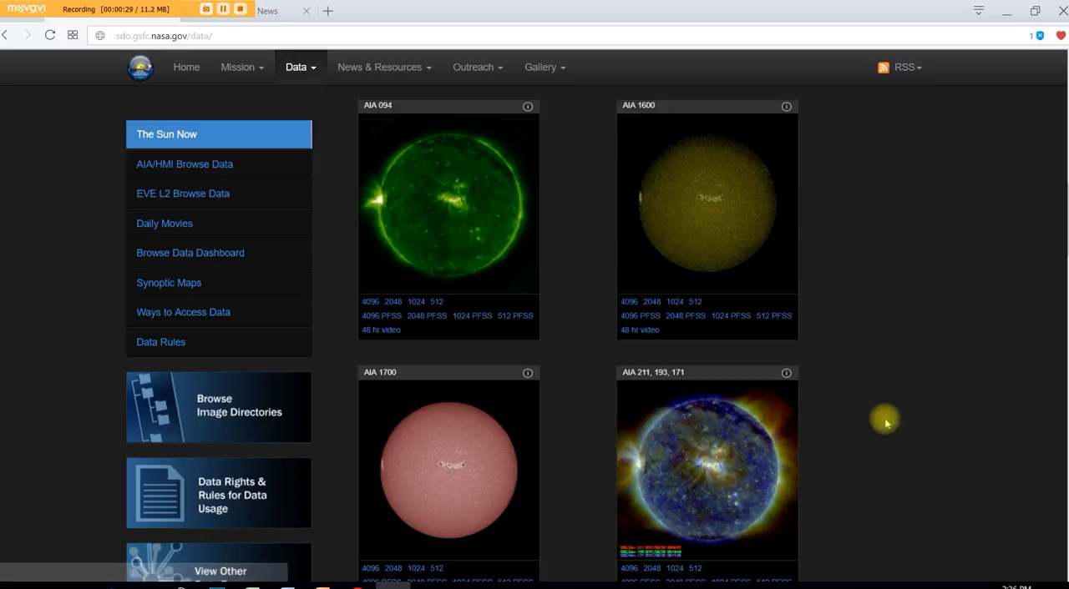
{"action": "mouse_move", "coordinate": [916, 408]}
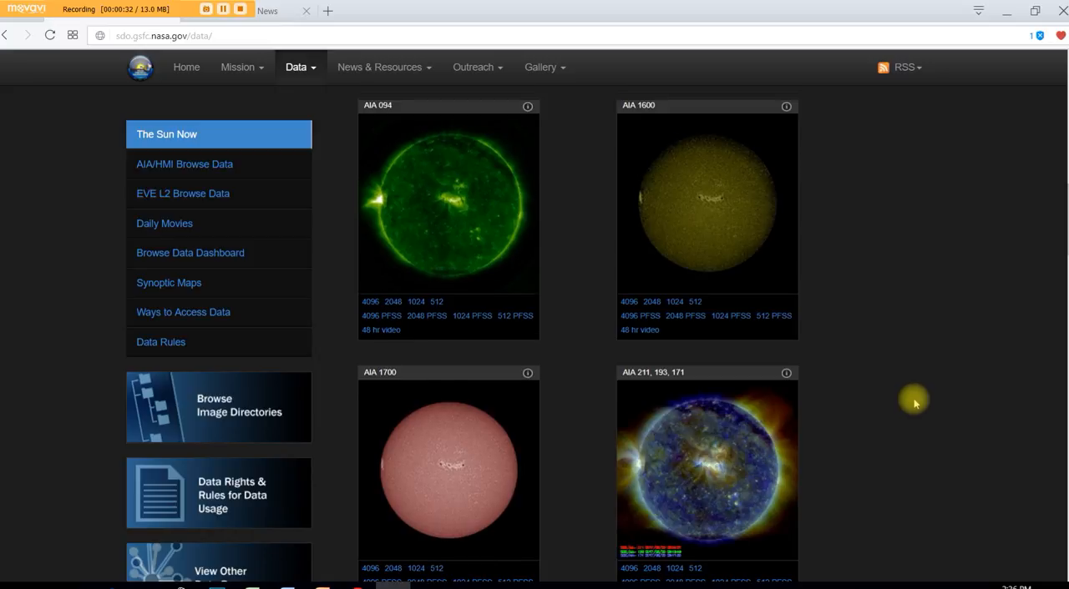
Scroll past the AIA panels to the HMI Intensitygram - Flattened and Dopplergram images
{"action": "scroll", "scroll_direction": "down", "scroll_amount": 3}
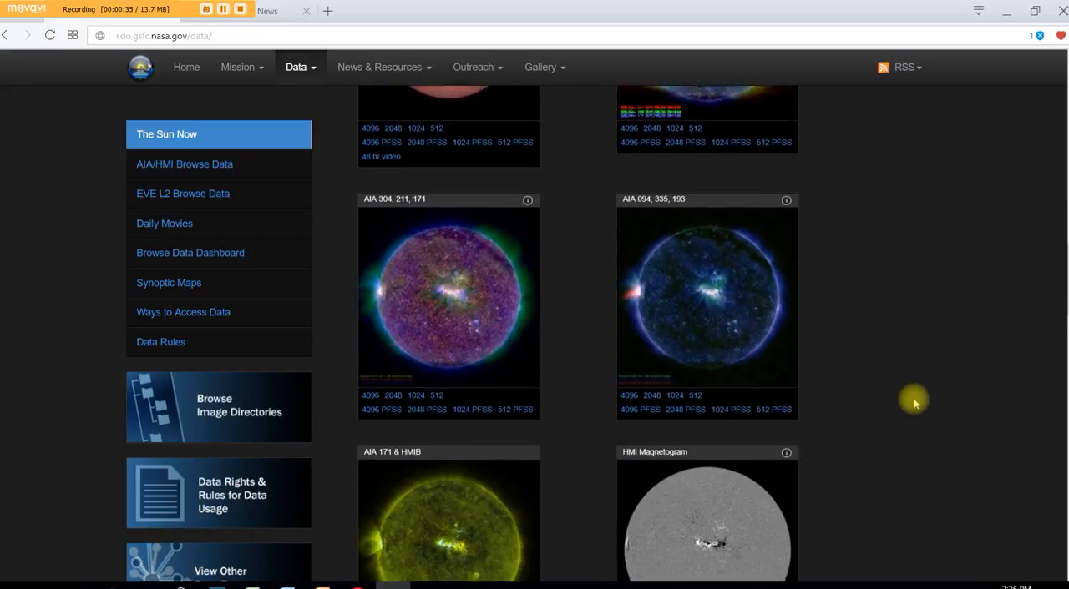
{"action": "scroll", "scroll_direction": "down", "scroll_amount": 3}
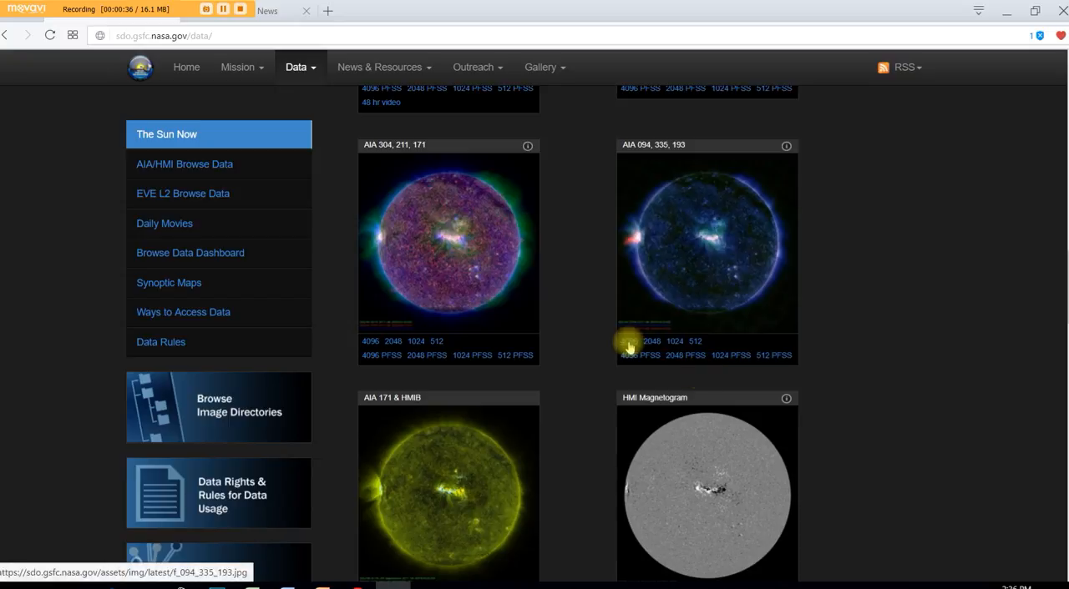
{"action": "scroll", "scroll_direction": "down", "scroll_amount": 3}
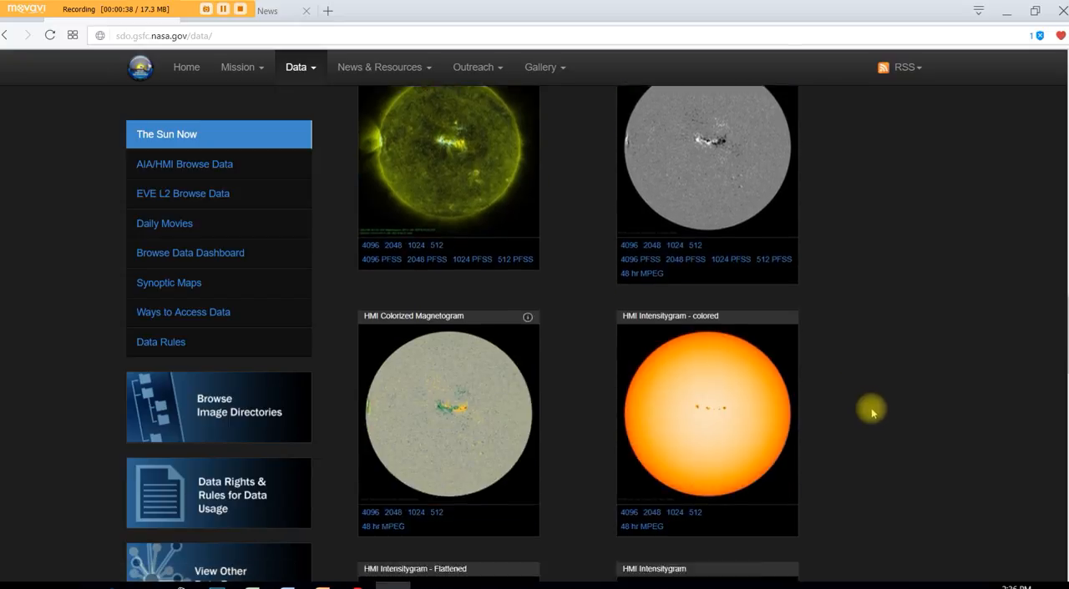
{"action": "scroll", "scroll_direction": "down", "scroll_amount": 3}
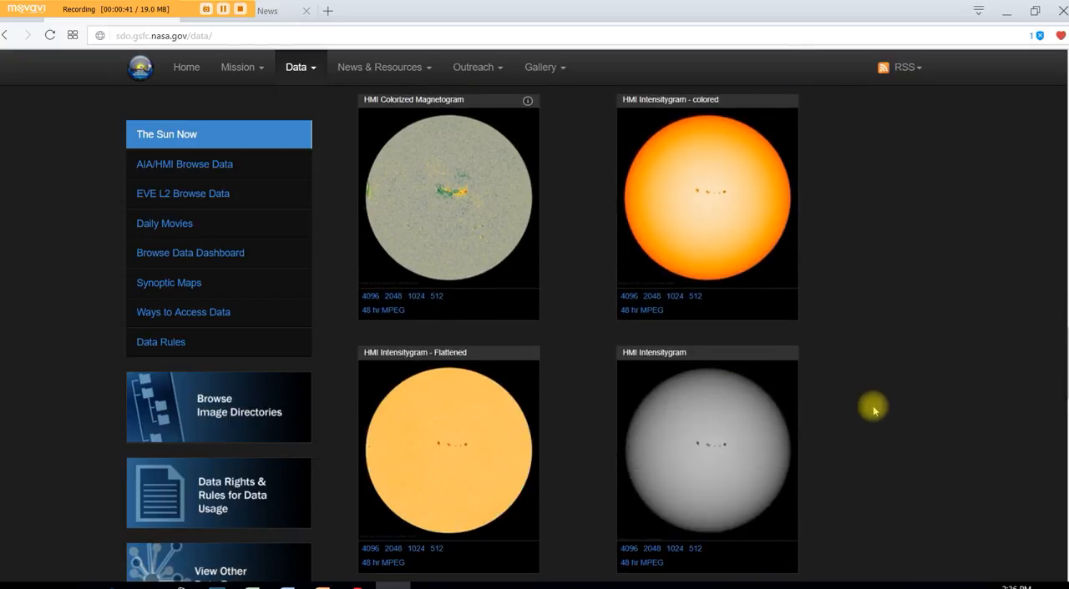
{"action": "scroll", "scroll_direction": "down", "scroll_amount": 3}
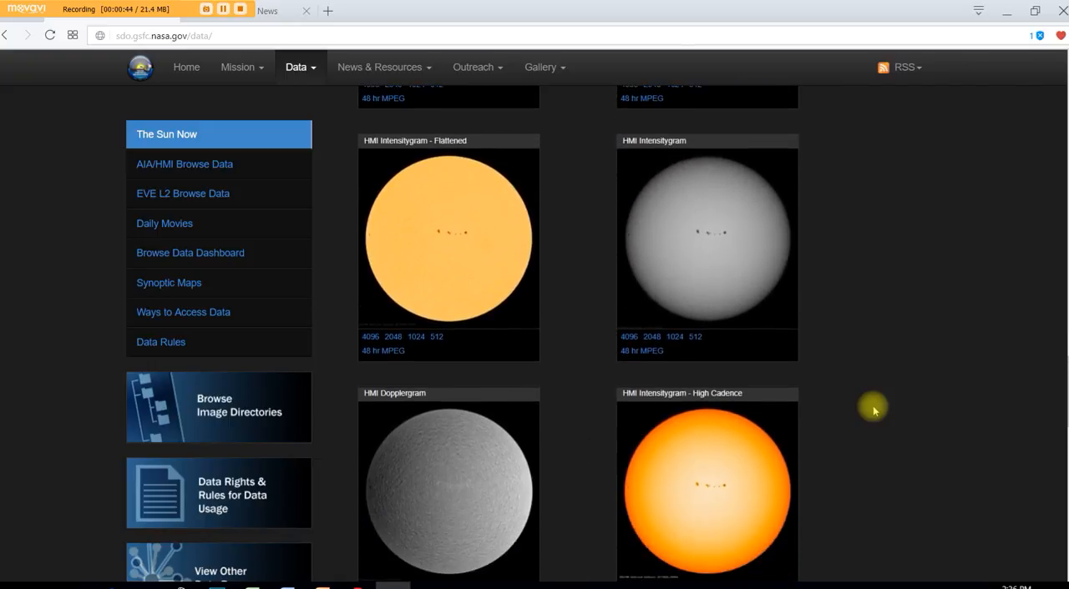
{"action": "mouse_move", "coordinate": [370, 336]}
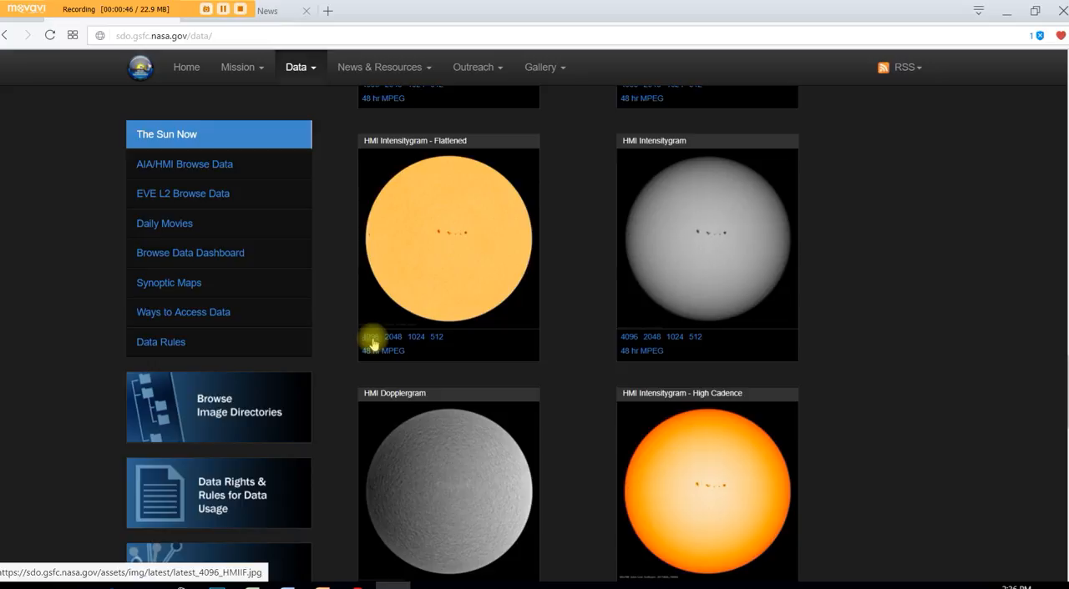
Open the 4096 flattened HMI Intensitygram and zoom to actual size on the sunspot group
{"action": "left_click", "coordinate": [371, 337]}
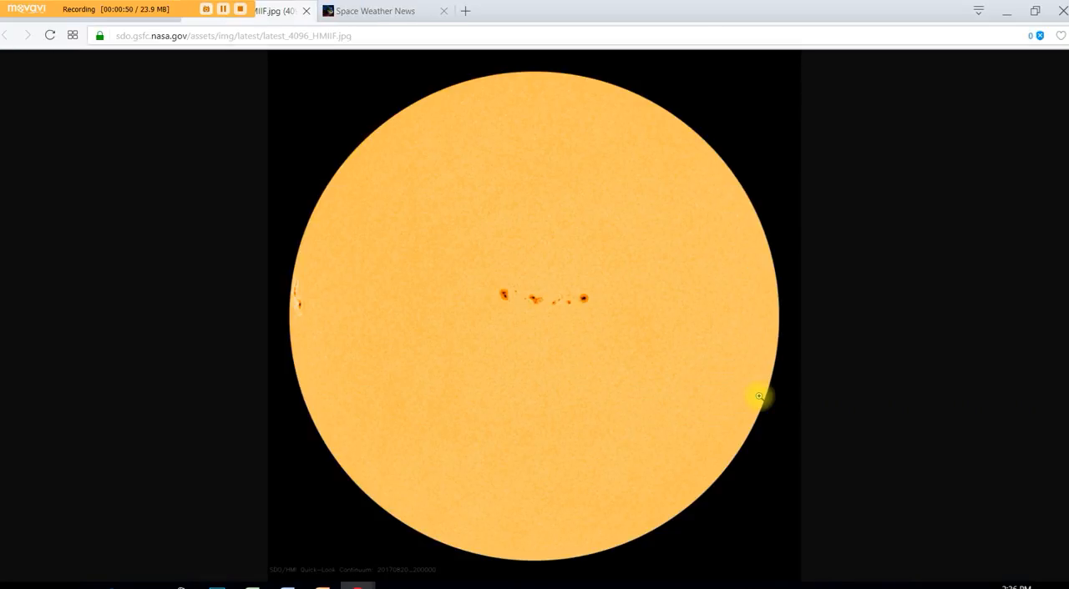
{"action": "left_click", "coordinate": [759, 396]}
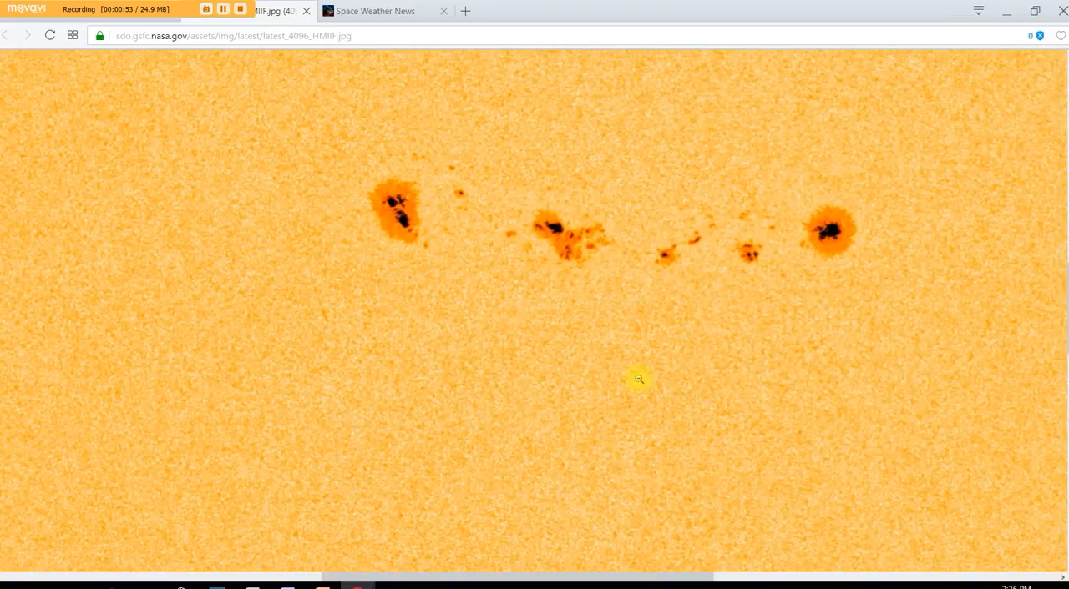
{"action": "mouse_move", "coordinate": [883, 293]}
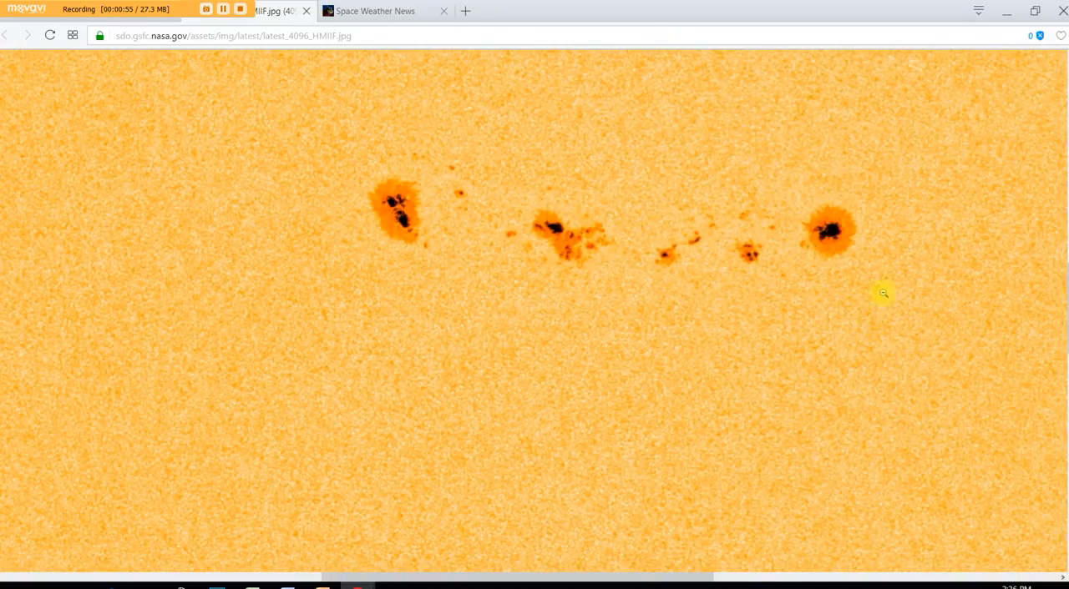
{"action": "mouse_move", "coordinate": [584, 302]}
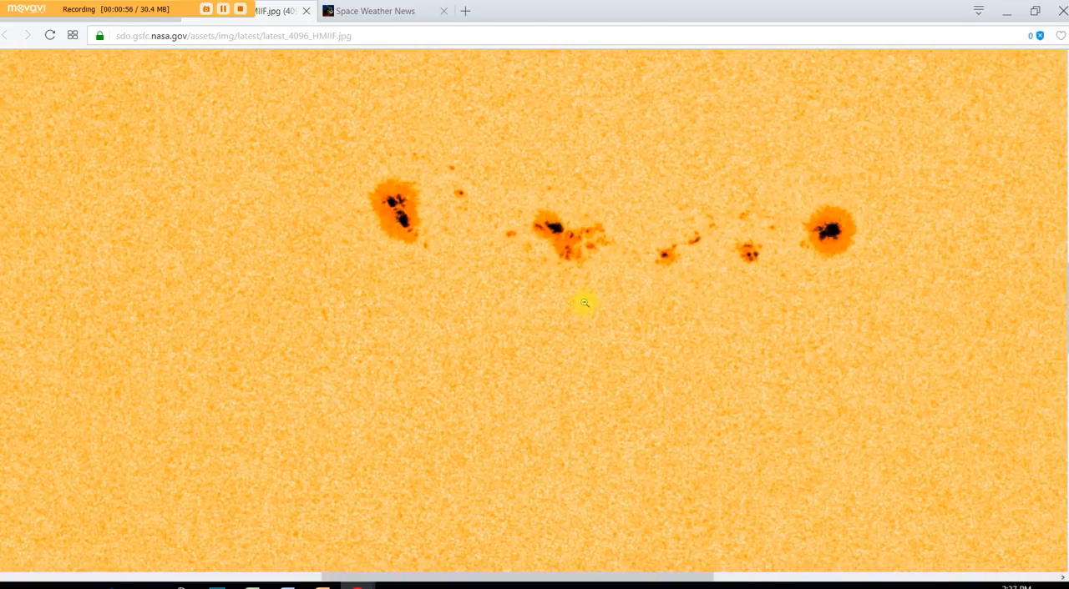
{"action": "mouse_move", "coordinate": [266, 282]}
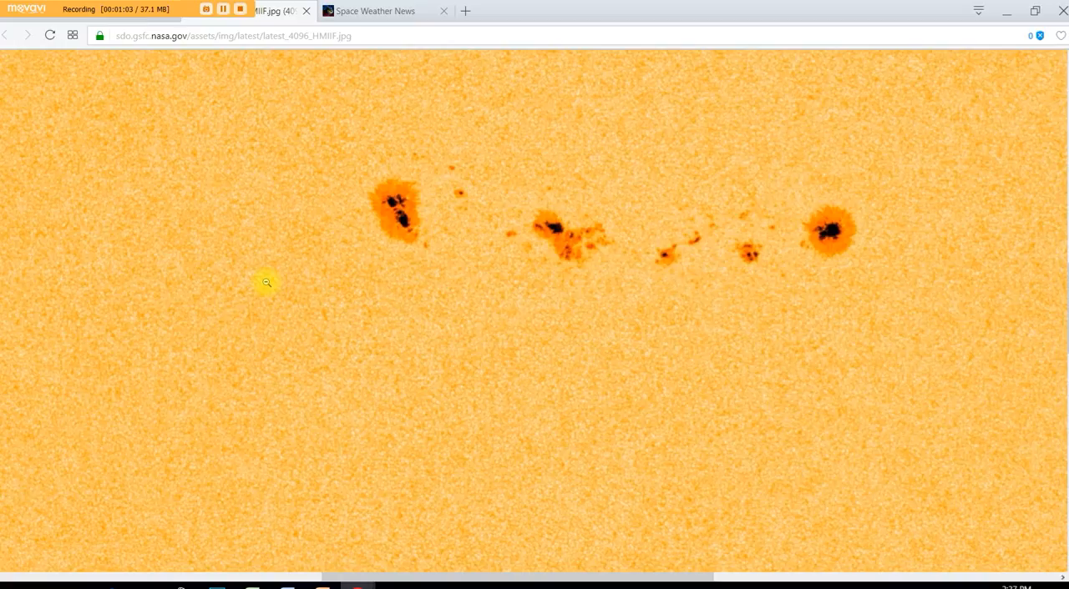
{"action": "mouse_move", "coordinate": [382, 479]}
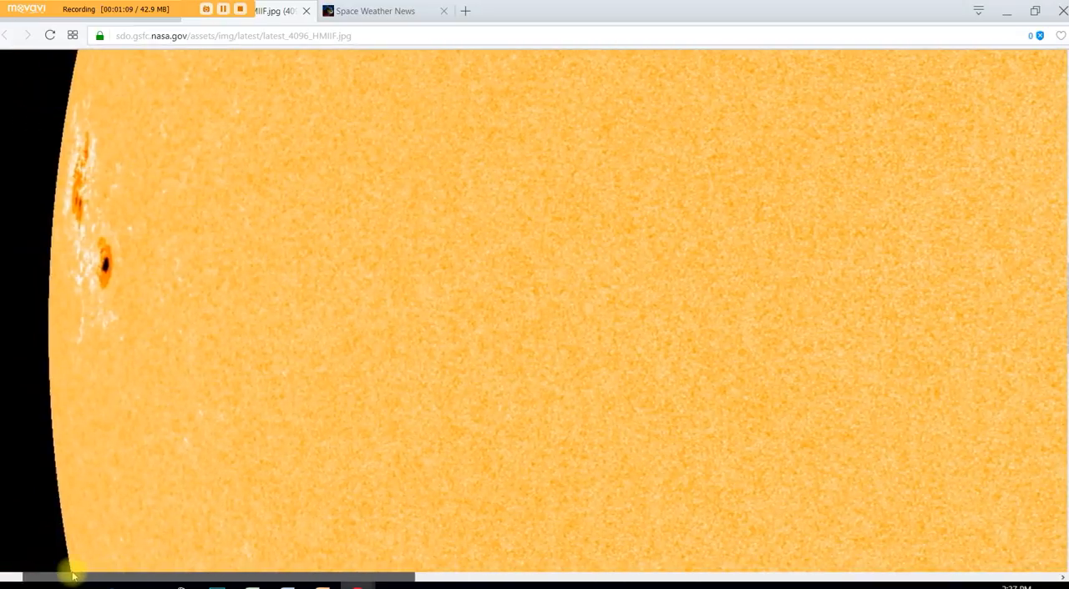
{"action": "mouse_move", "coordinate": [233, 233]}
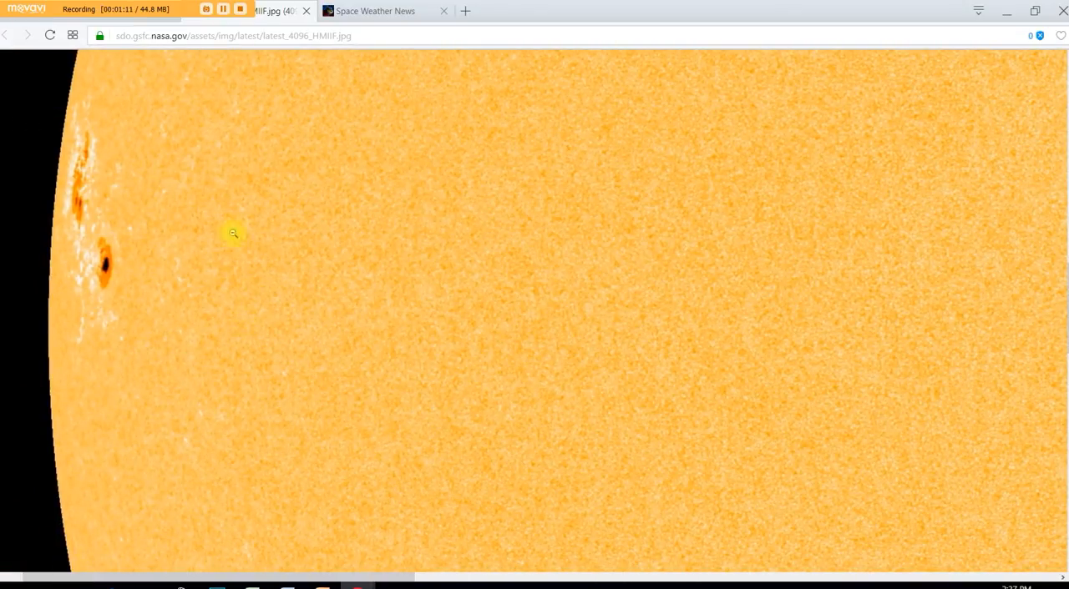
{"action": "mouse_move", "coordinate": [90, 204]}
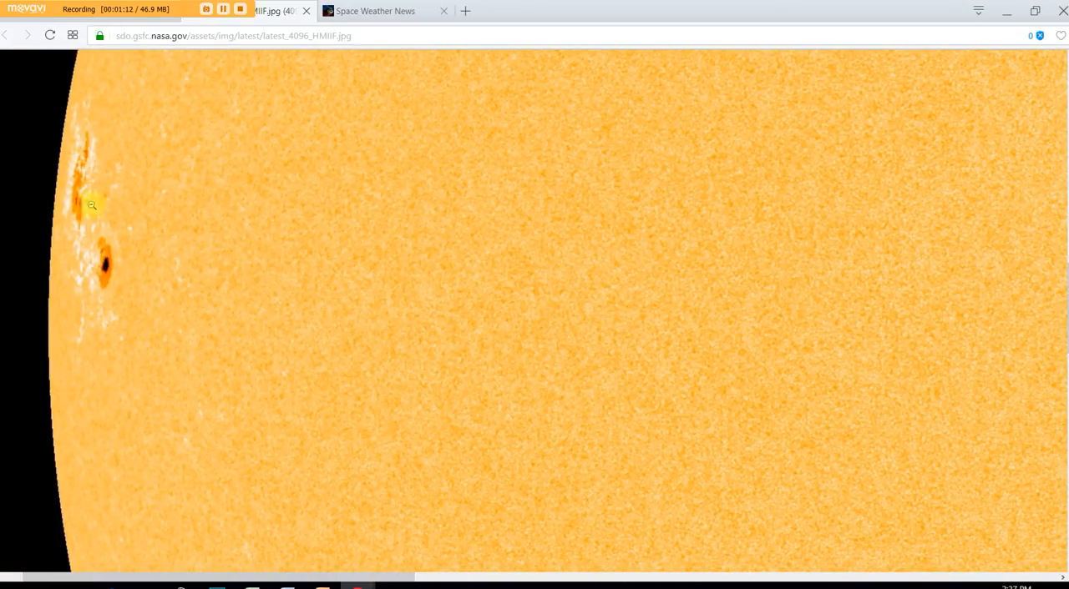
{"action": "mouse_move", "coordinate": [335, 405]}
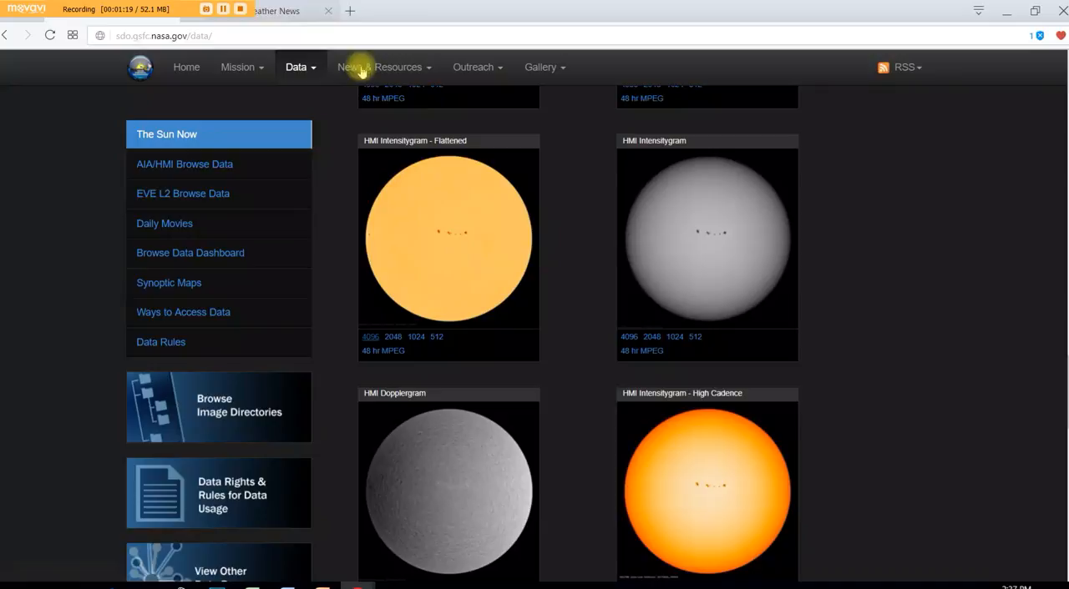
{"action": "mouse_move", "coordinate": [946, 388]}
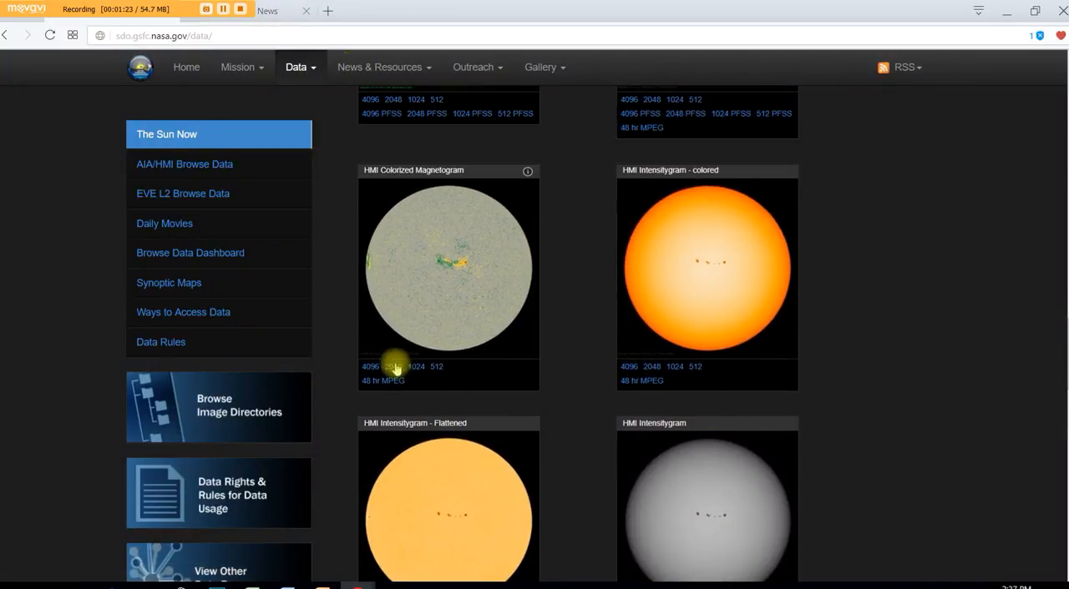
View the 4096 HMI Colorized Magnetogram, close it, and scroll up toward HMI Magnetogram
{"action": "left_click", "coordinate": [370, 367]}
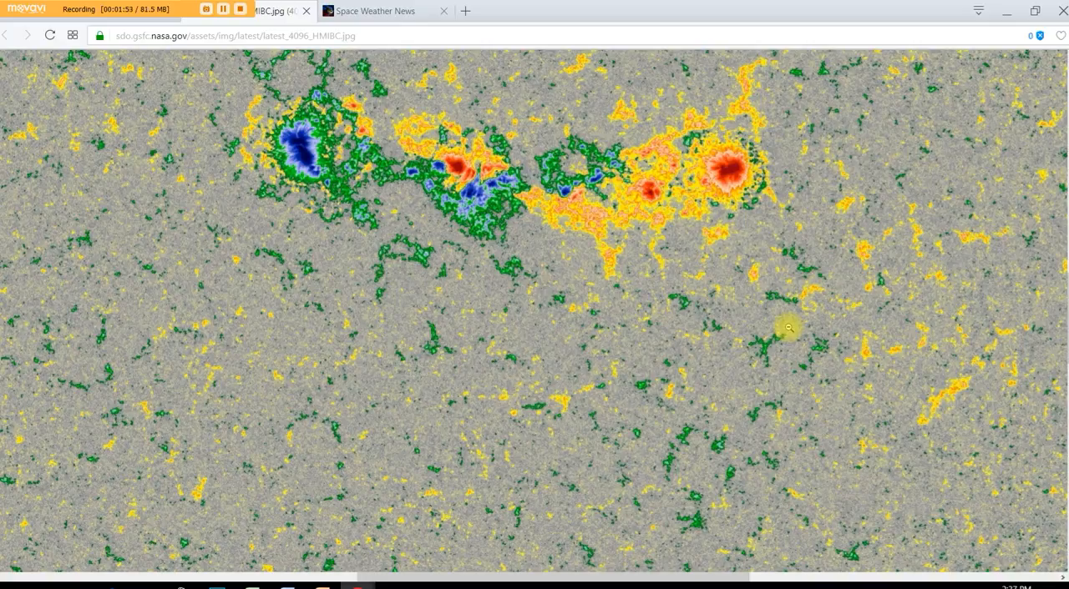
{"action": "mouse_move", "coordinate": [404, 295]}
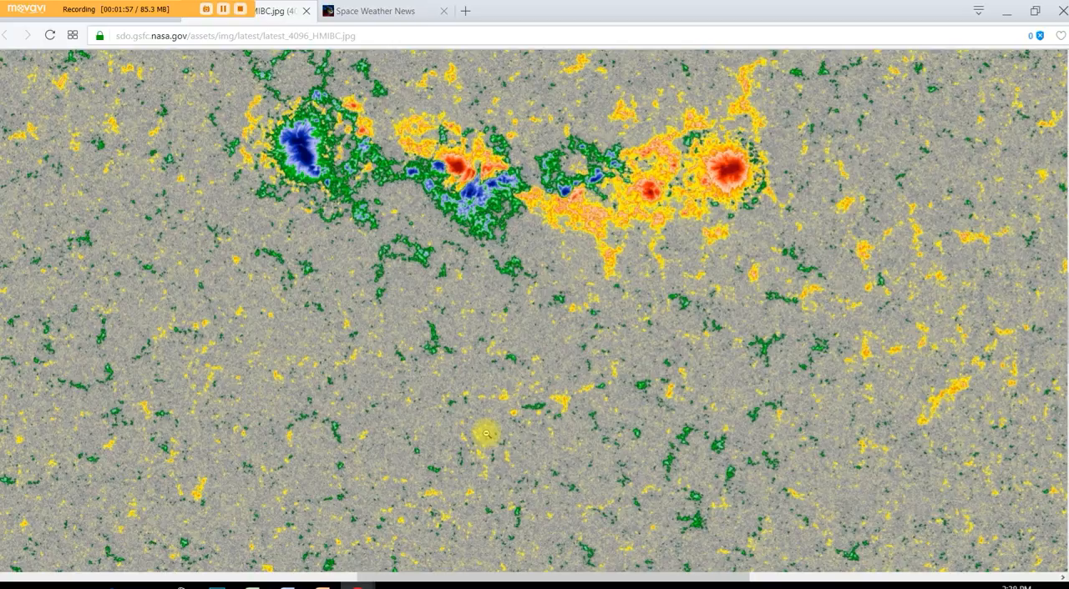
{"action": "mouse_move", "coordinate": [480, 560]}
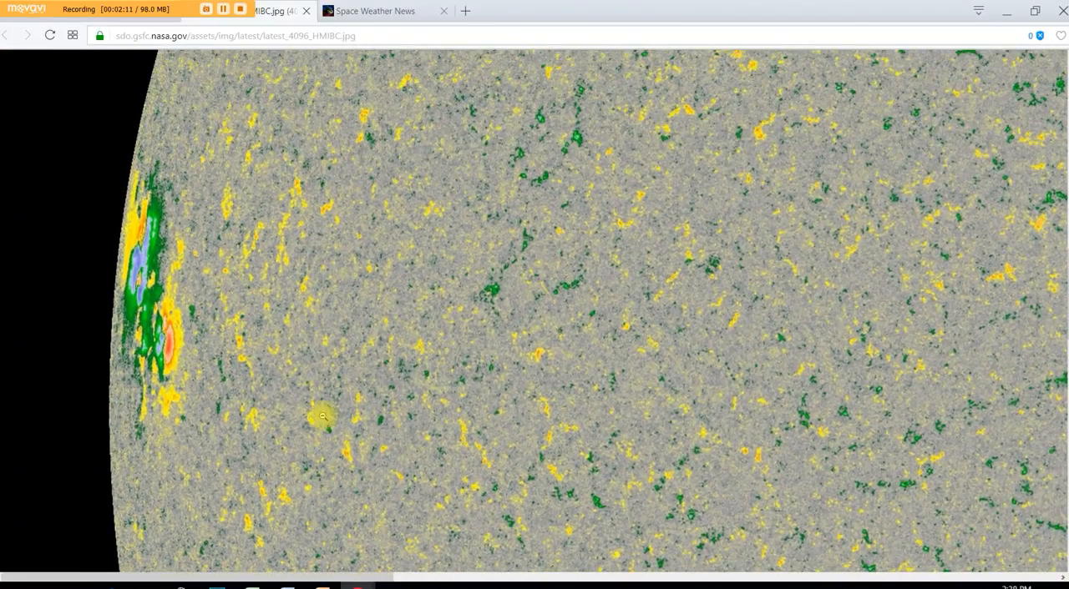
{"action": "mouse_move", "coordinate": [272, 382]}
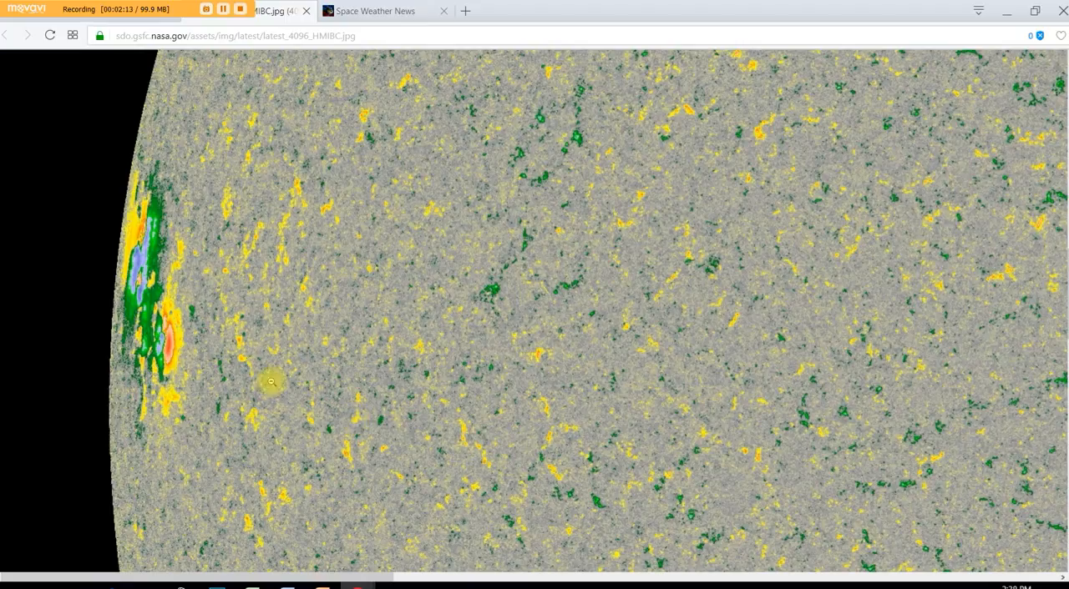
{"action": "mouse_move", "coordinate": [531, 344]}
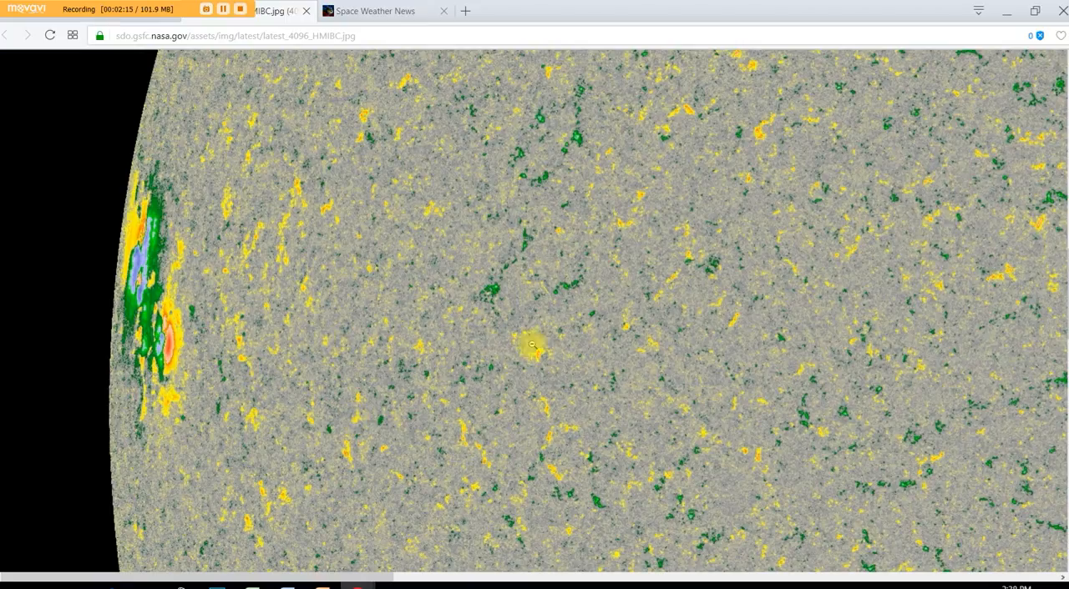
{"action": "mouse_move", "coordinate": [315, 342]}
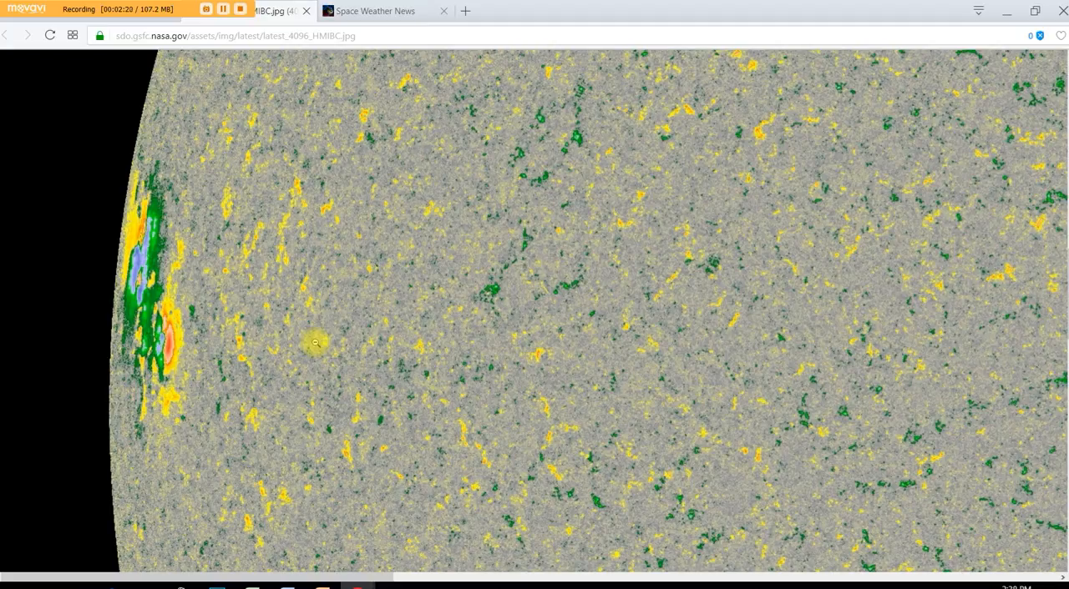
{"action": "mouse_move", "coordinate": [217, 262]}
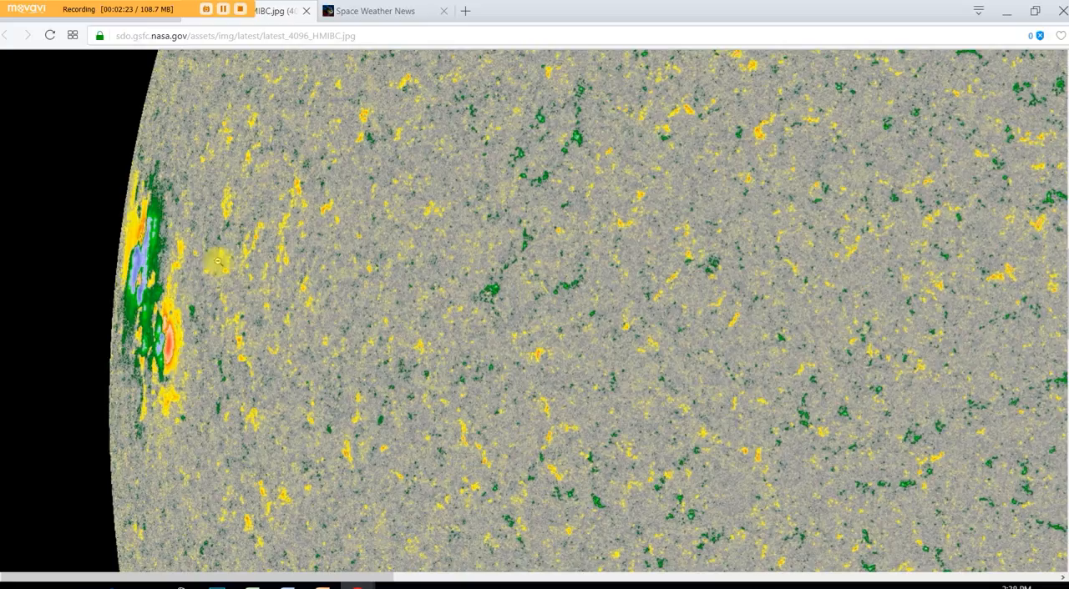
{"action": "mouse_move", "coordinate": [192, 260]}
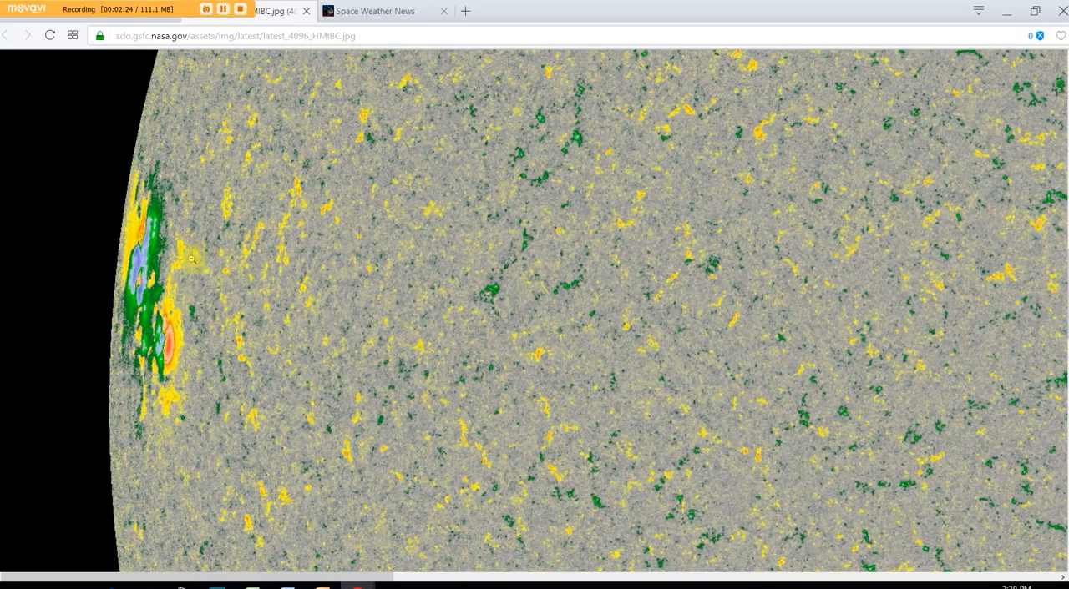
{"action": "mouse_move", "coordinate": [146, 244]}
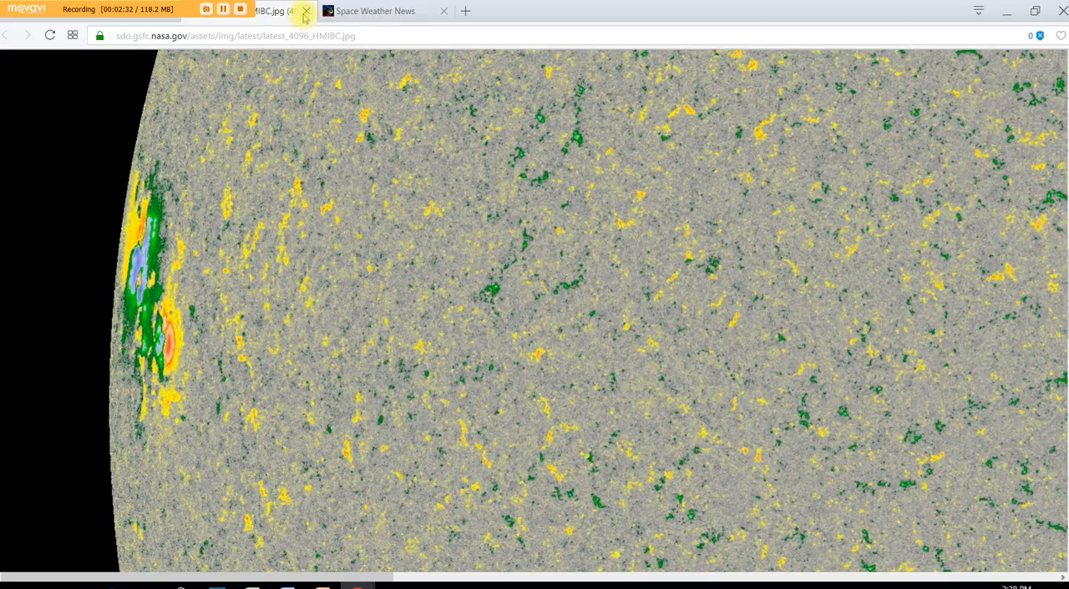
{"action": "left_click", "coordinate": [306, 11]}
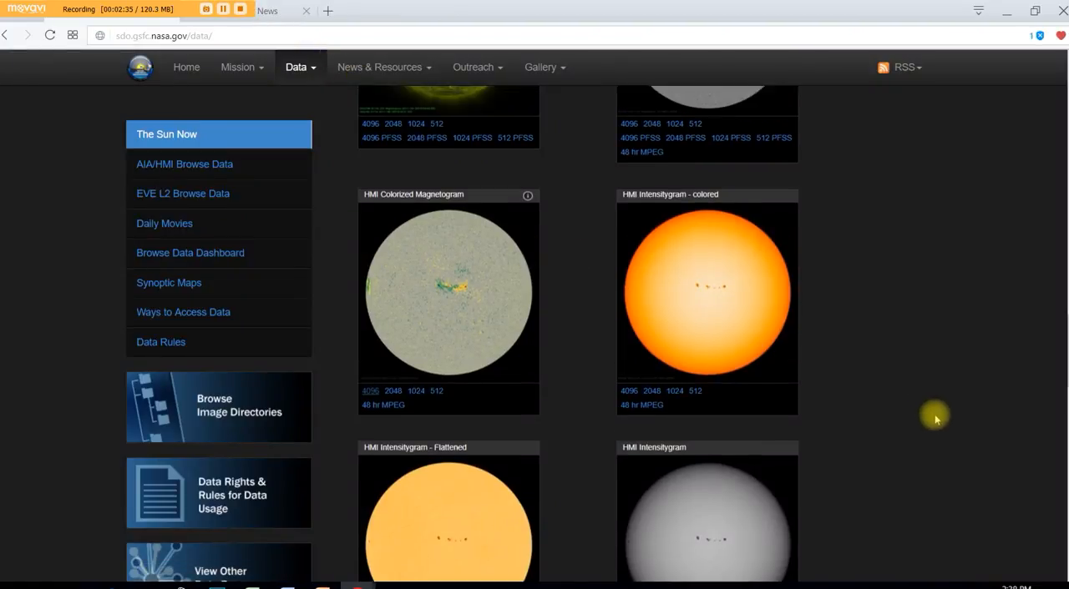
{"action": "scroll", "scroll_direction": "up", "scroll_amount": 3}
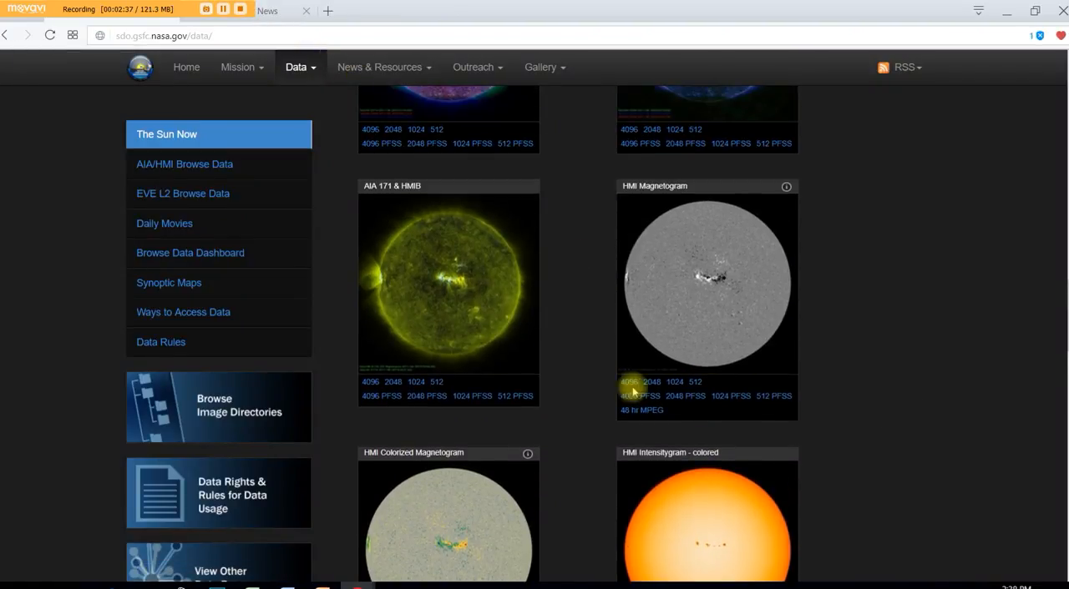
Open the full-size HMI Magnetogram, pan left to the limb, then close it
{"action": "left_click", "coordinate": [629, 381]}
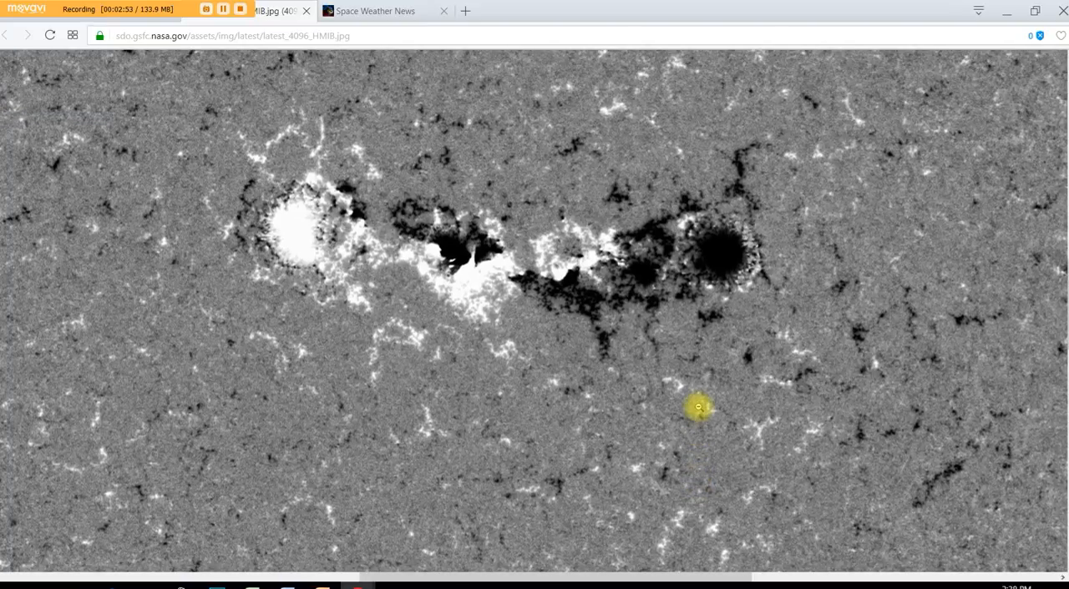
{"action": "mouse_move", "coordinate": [730, 252]}
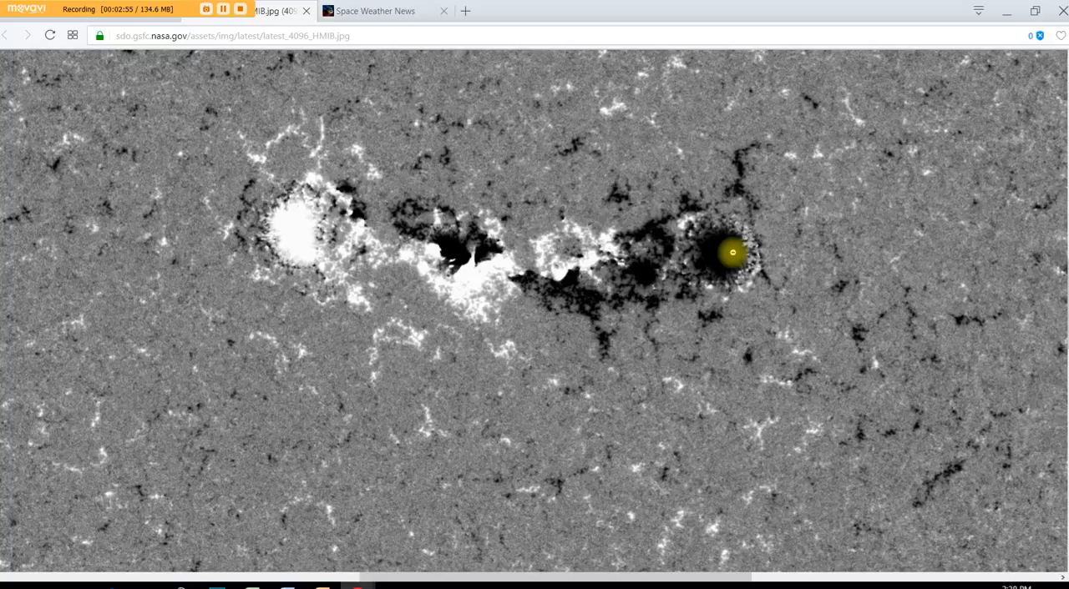
{"action": "mouse_move", "coordinate": [711, 267]}
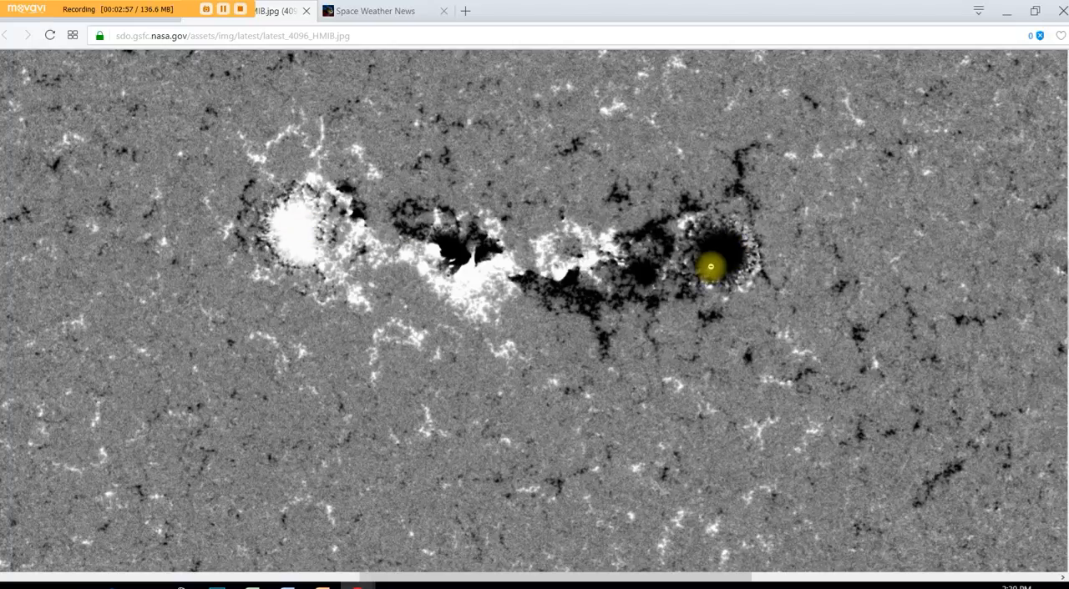
{"action": "mouse_move", "coordinate": [656, 326]}
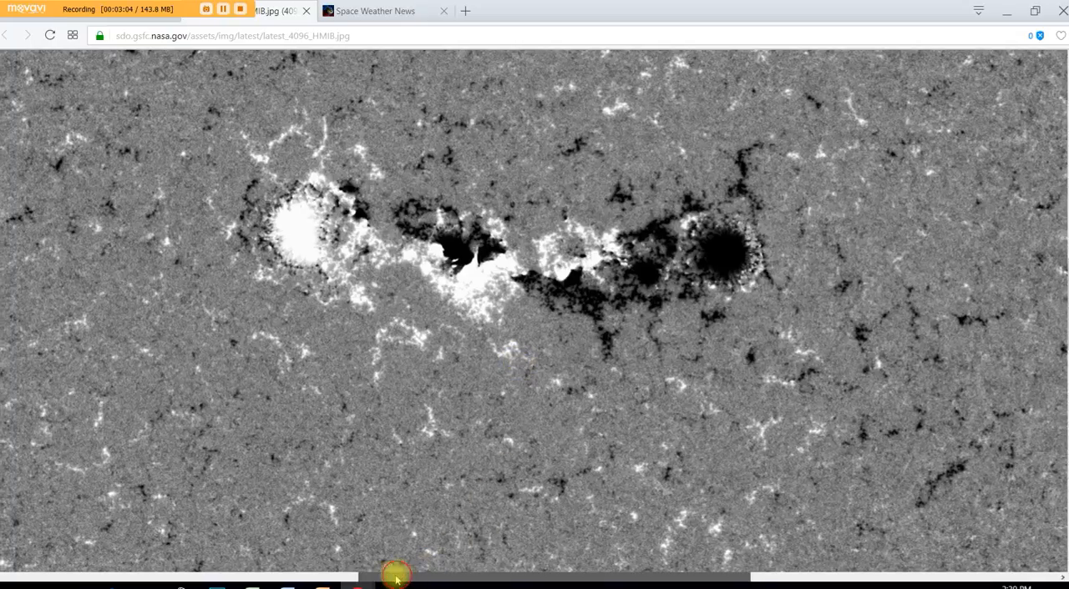
{"action": "left_click_drag", "start_coordinate": [396, 577], "coordinate": [120, 577]}
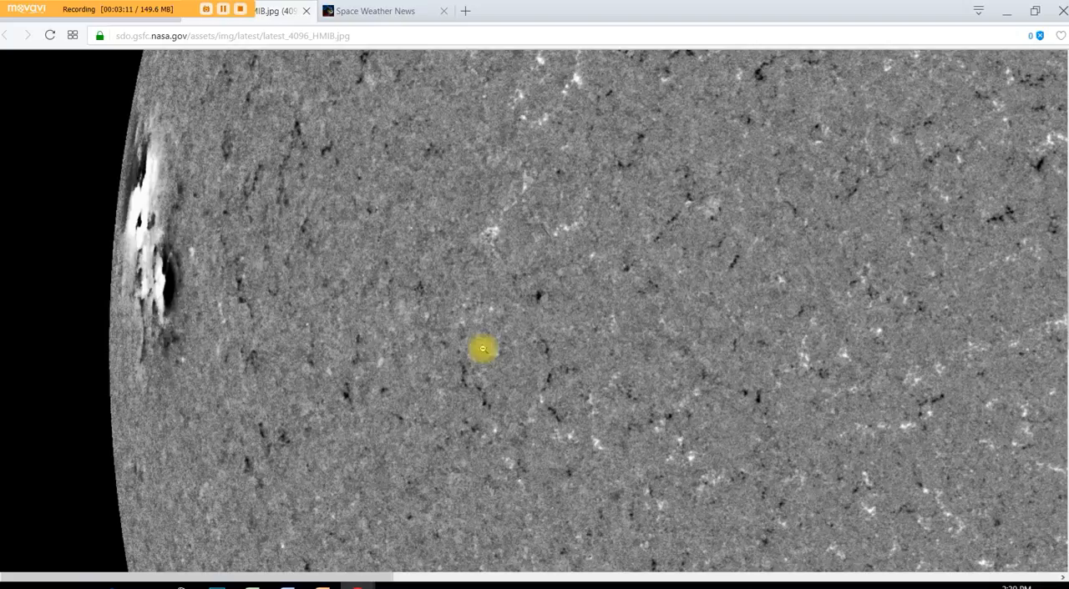
{"action": "mouse_move", "coordinate": [144, 278]}
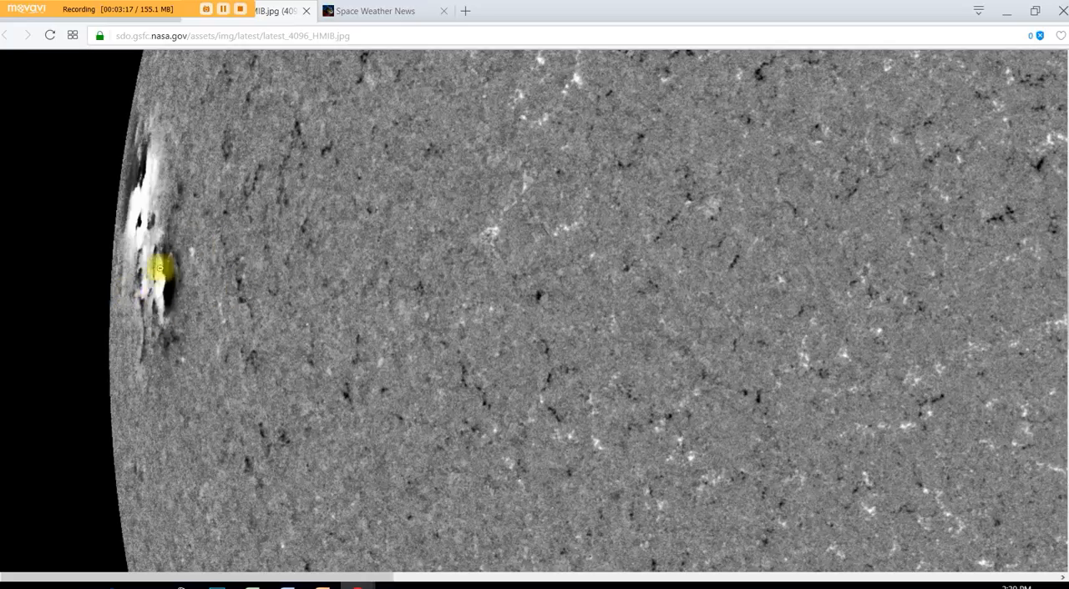
{"action": "mouse_move", "coordinate": [148, 203]}
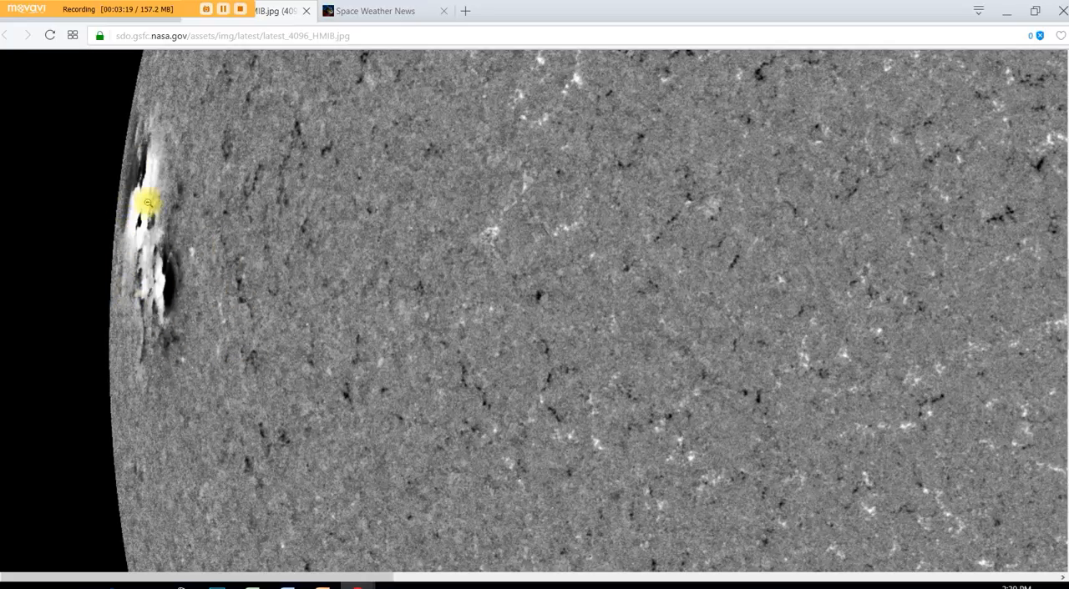
{"action": "mouse_move", "coordinate": [390, 345]}
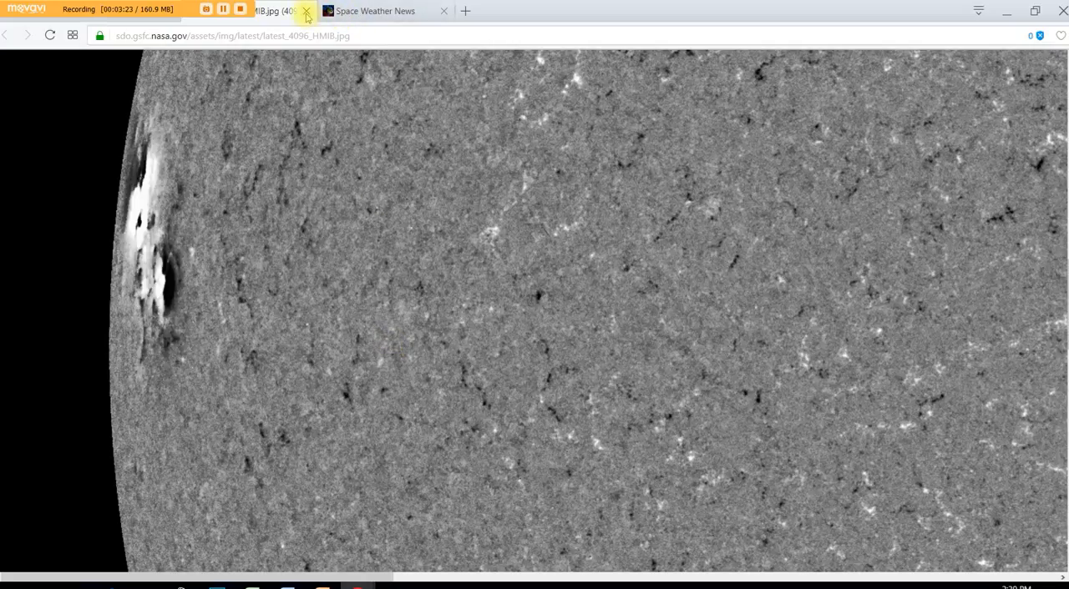
{"action": "left_click", "coordinate": [306, 12]}
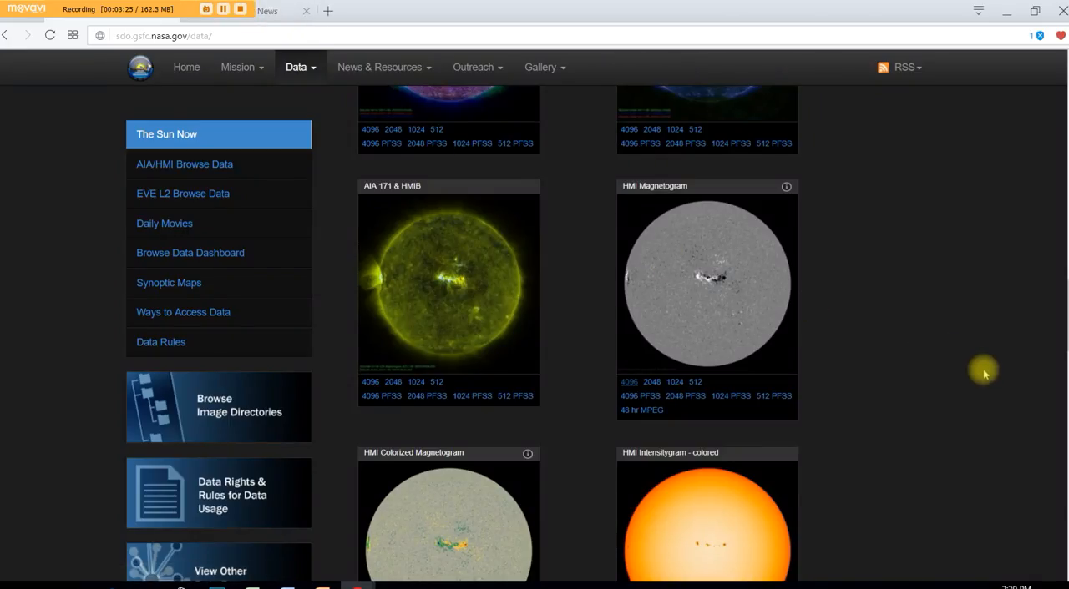
{"action": "scroll", "scroll_direction": "up", "scroll_amount": 3}
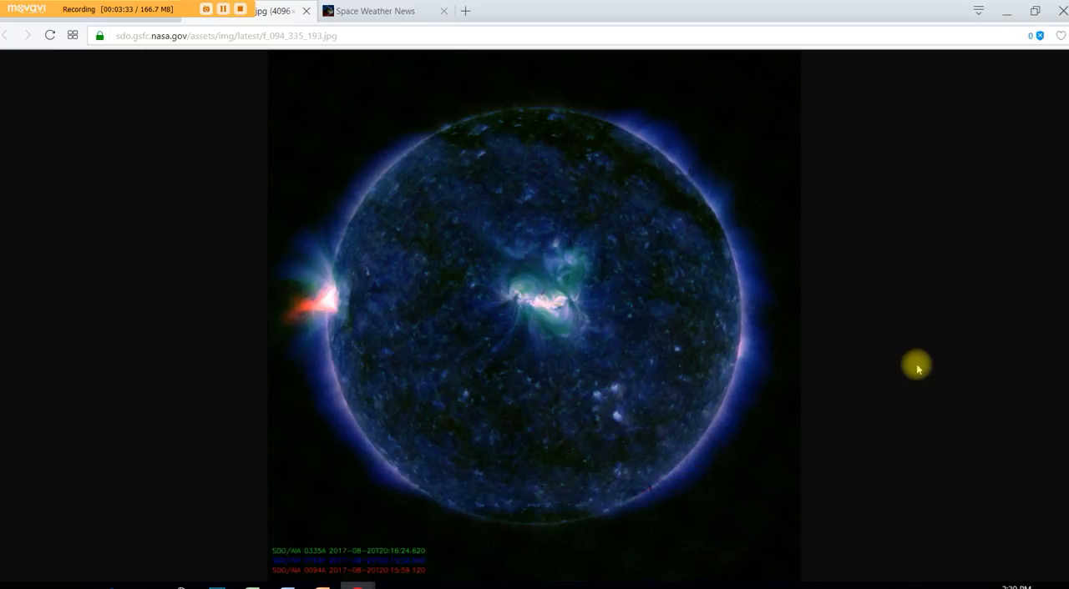
{"action": "mouse_move", "coordinate": [586, 368]}
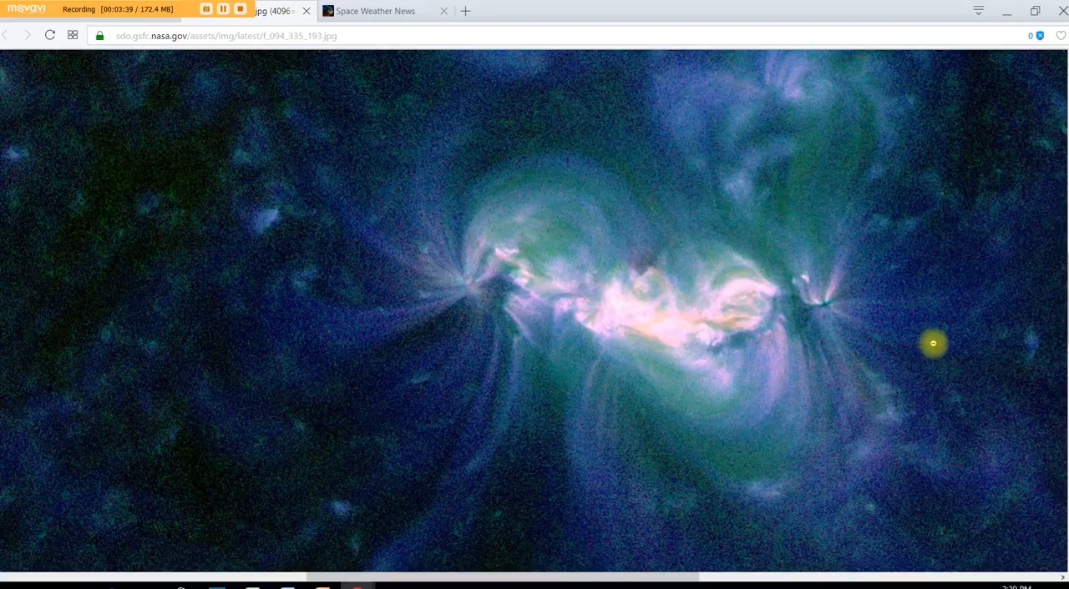
{"action": "mouse_move", "coordinate": [849, 284]}
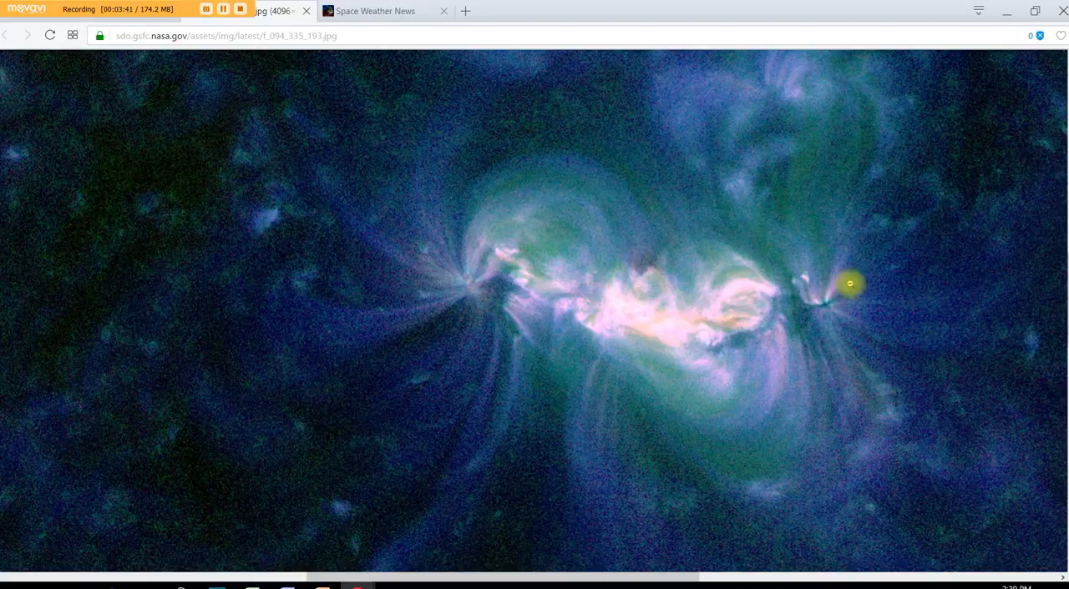
{"action": "mouse_move", "coordinate": [493, 319]}
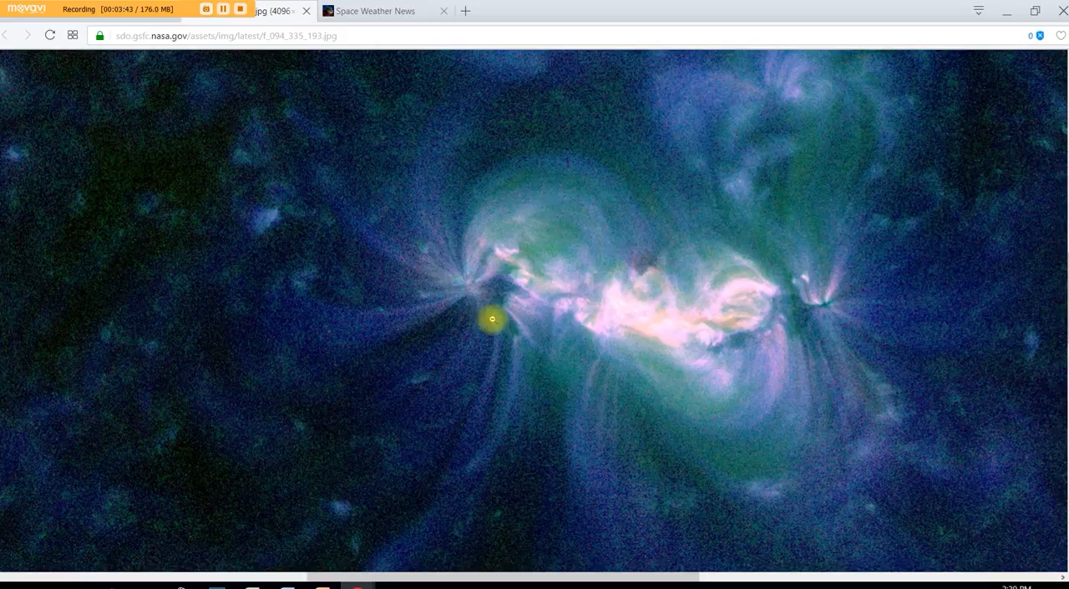
{"action": "mouse_move", "coordinate": [750, 306]}
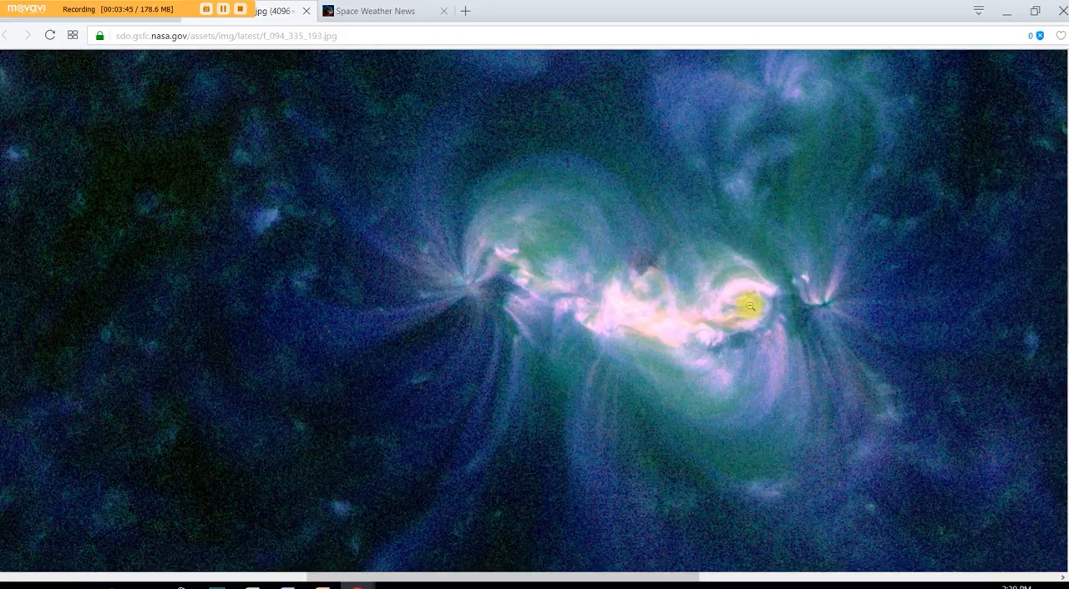
{"action": "mouse_move", "coordinate": [782, 290]}
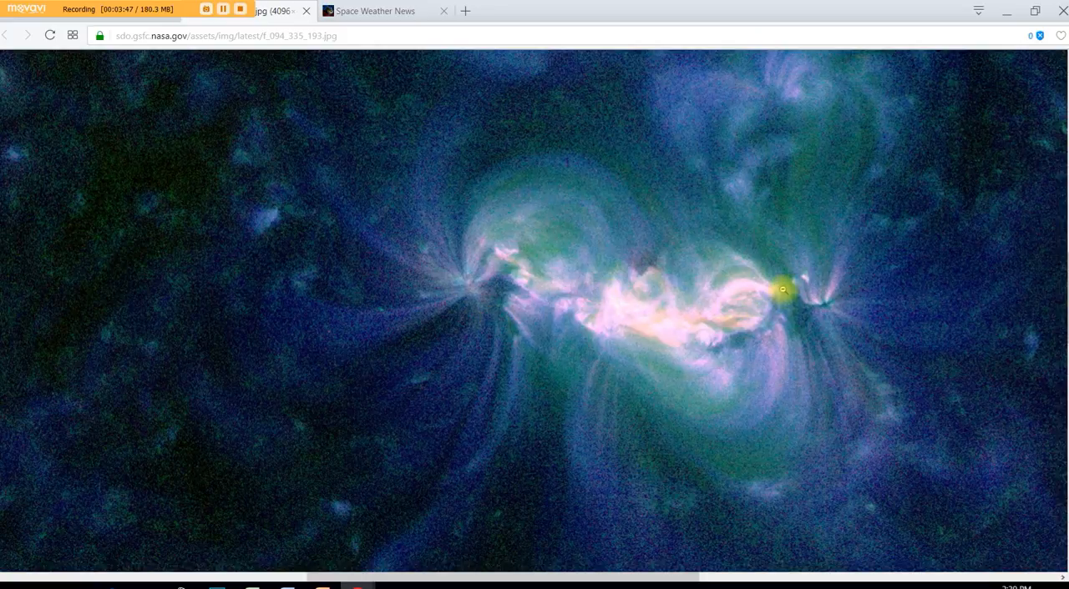
{"action": "mouse_move", "coordinate": [404, 471]}
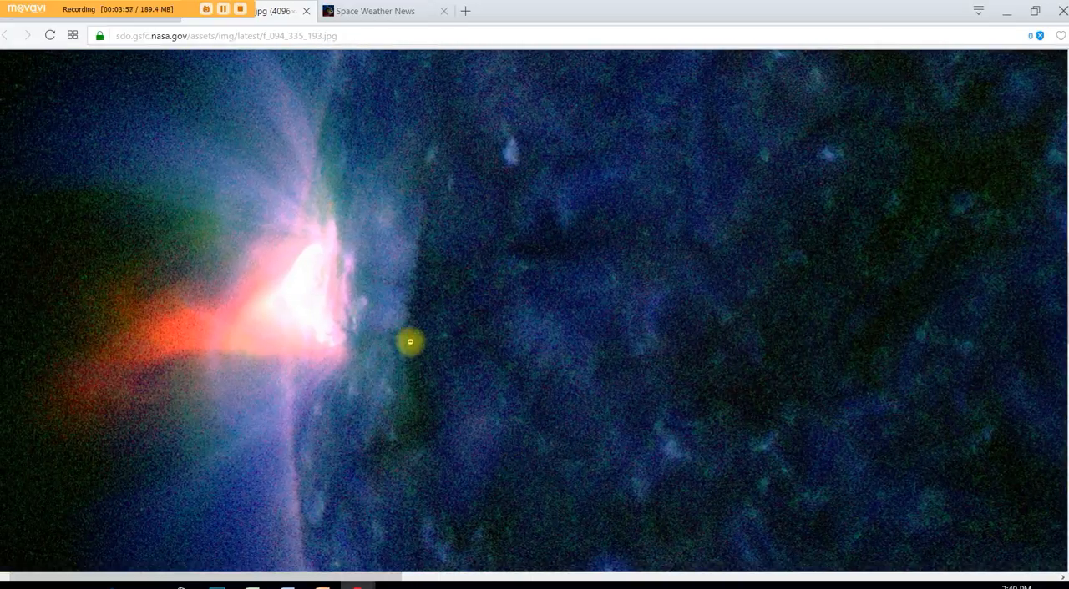
{"action": "mouse_move", "coordinate": [325, 355]}
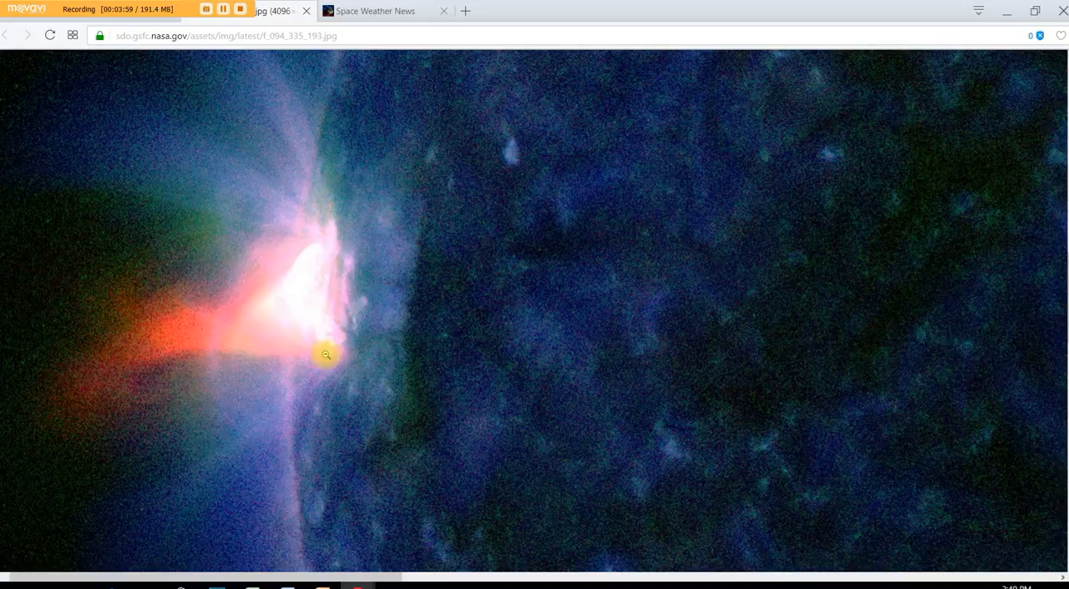
{"action": "mouse_move", "coordinate": [325, 251]}
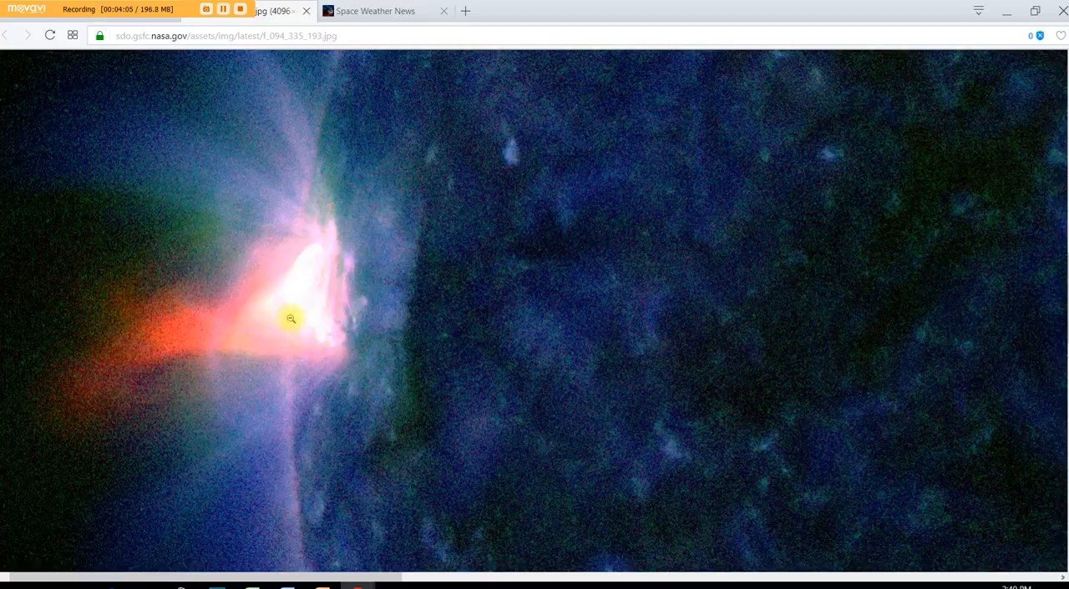
{"action": "mouse_move", "coordinate": [366, 353]}
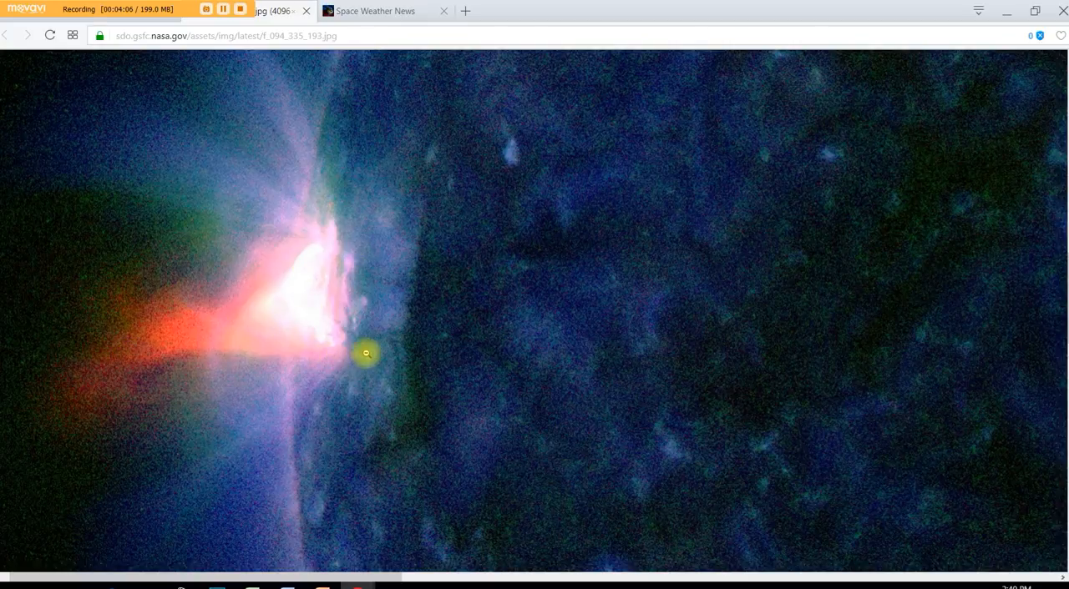
{"action": "mouse_move", "coordinate": [192, 349]}
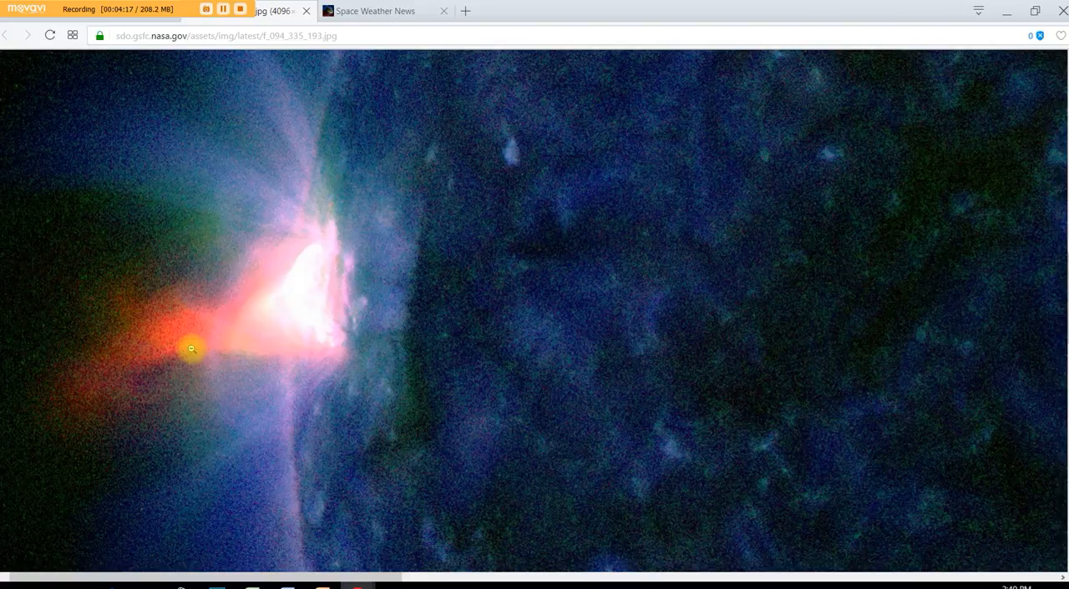
{"action": "mouse_move", "coordinate": [282, 242]}
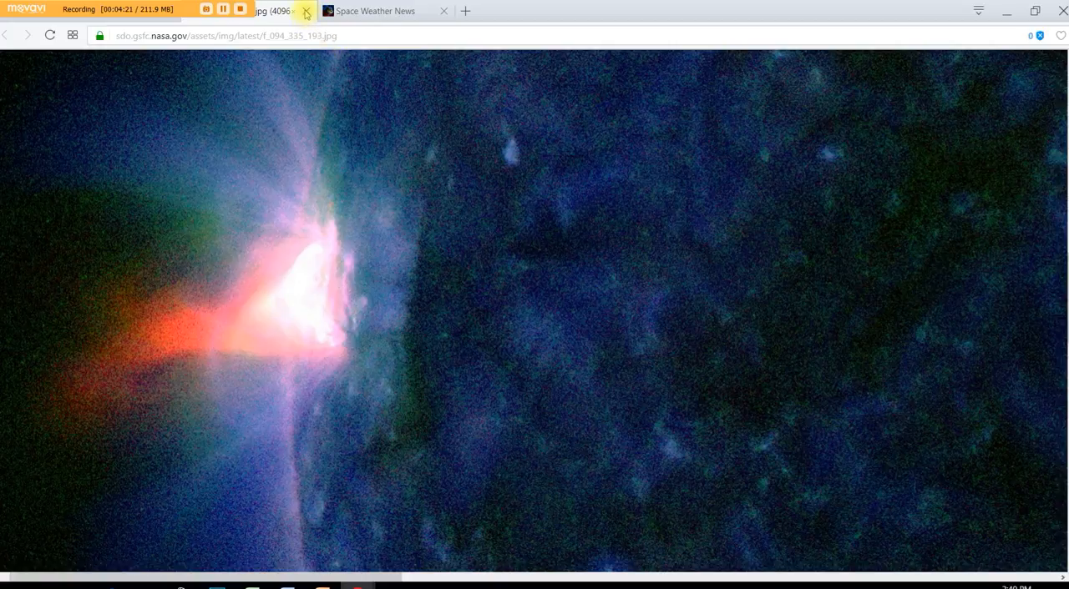
{"action": "left_click", "coordinate": [307, 10]}
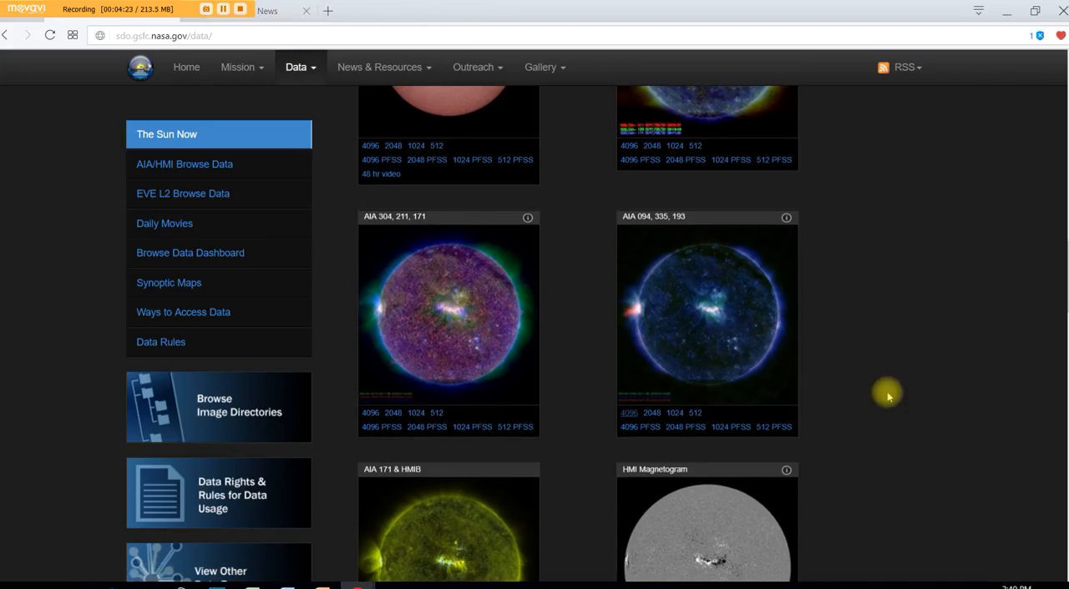
{"action": "scroll", "scroll_direction": "up", "scroll_amount": 3}
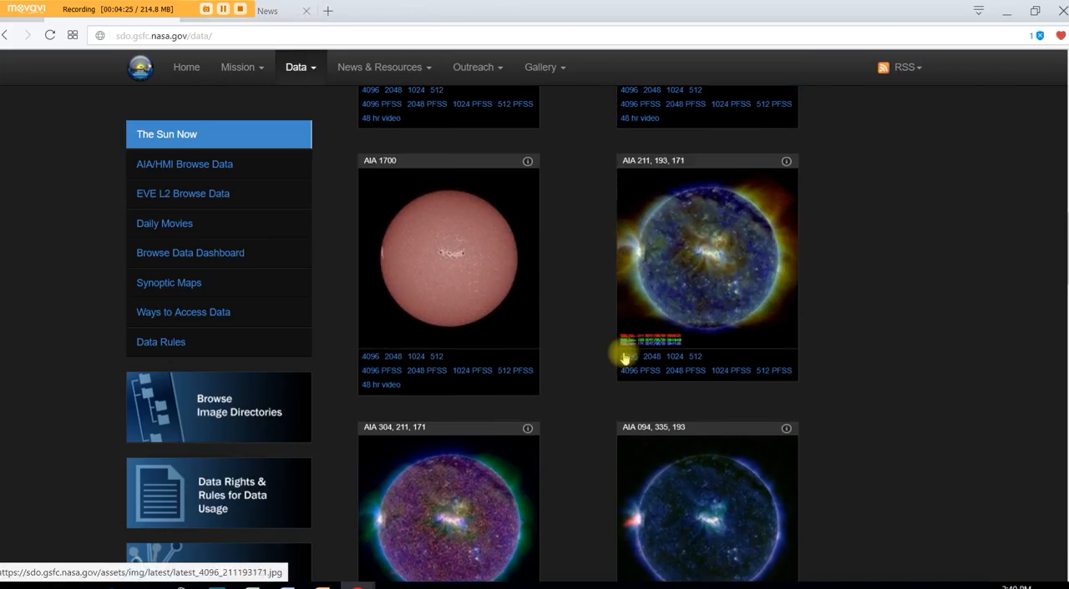
{"action": "left_click", "coordinate": [628, 357]}
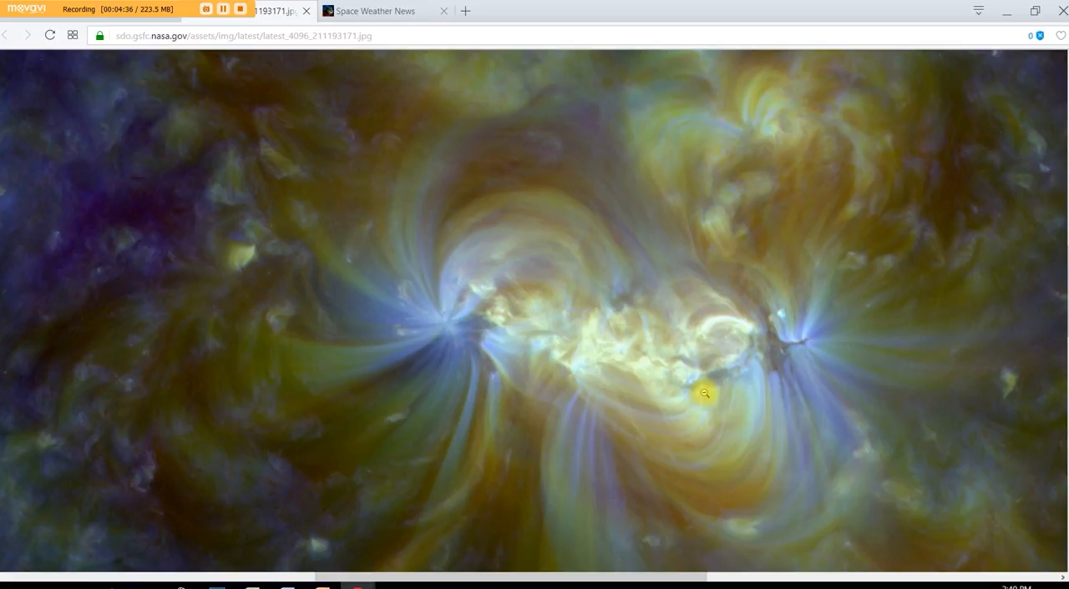
{"action": "mouse_move", "coordinate": [719, 339]}
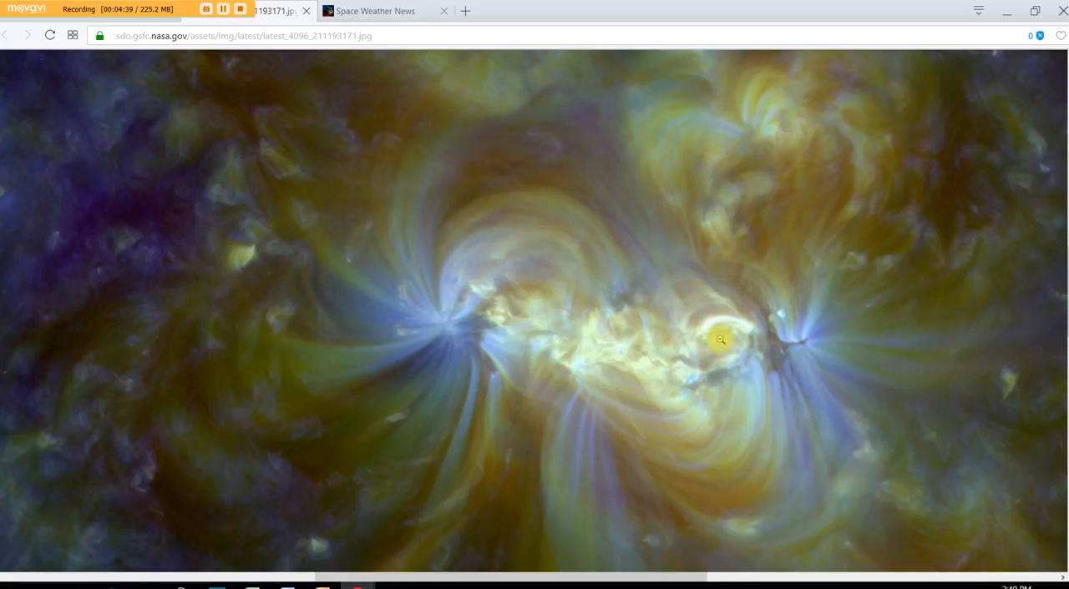
{"action": "mouse_move", "coordinate": [582, 228]}
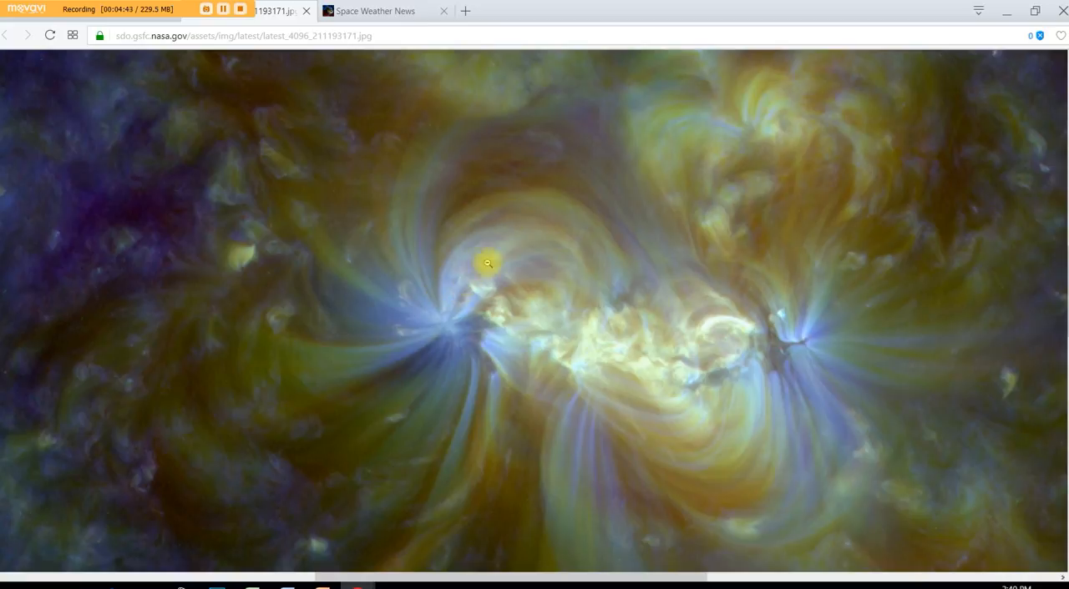
{"action": "mouse_move", "coordinate": [812, 423]}
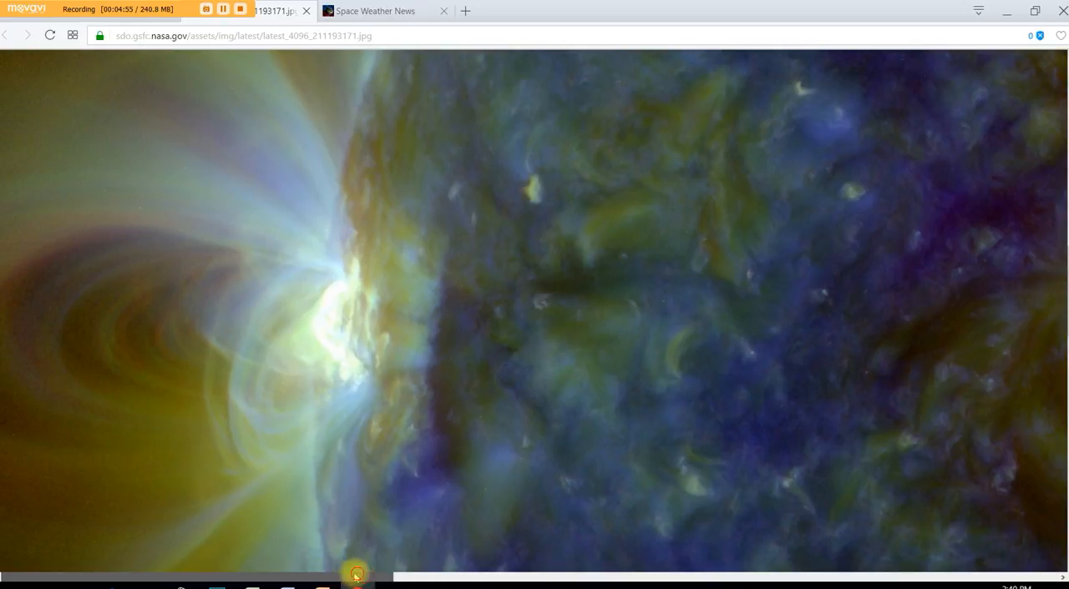
{"action": "mouse_move", "coordinate": [163, 243]}
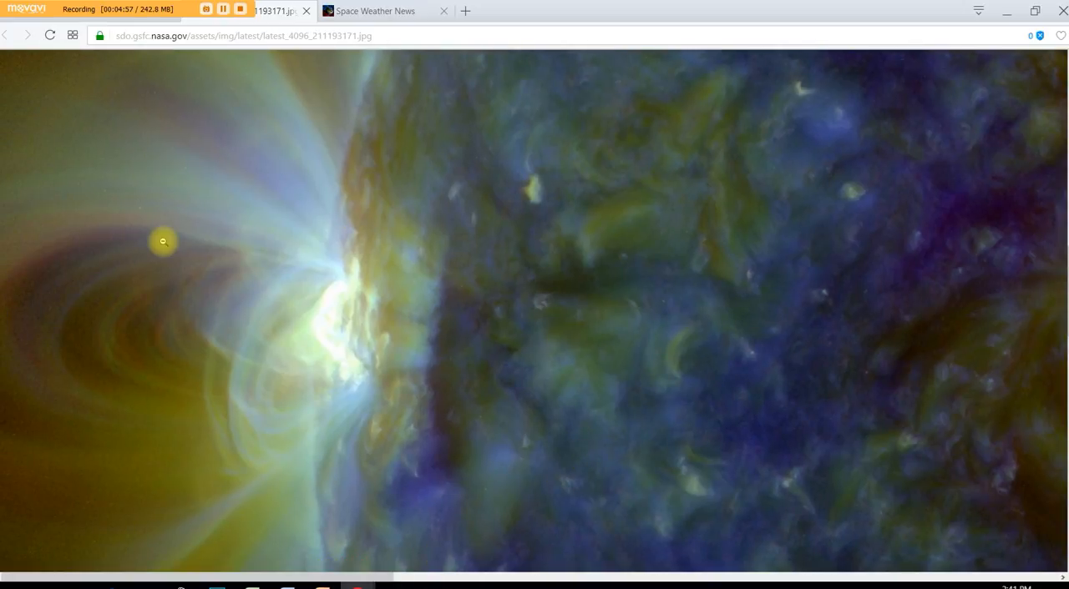
{"action": "mouse_move", "coordinate": [437, 293]}
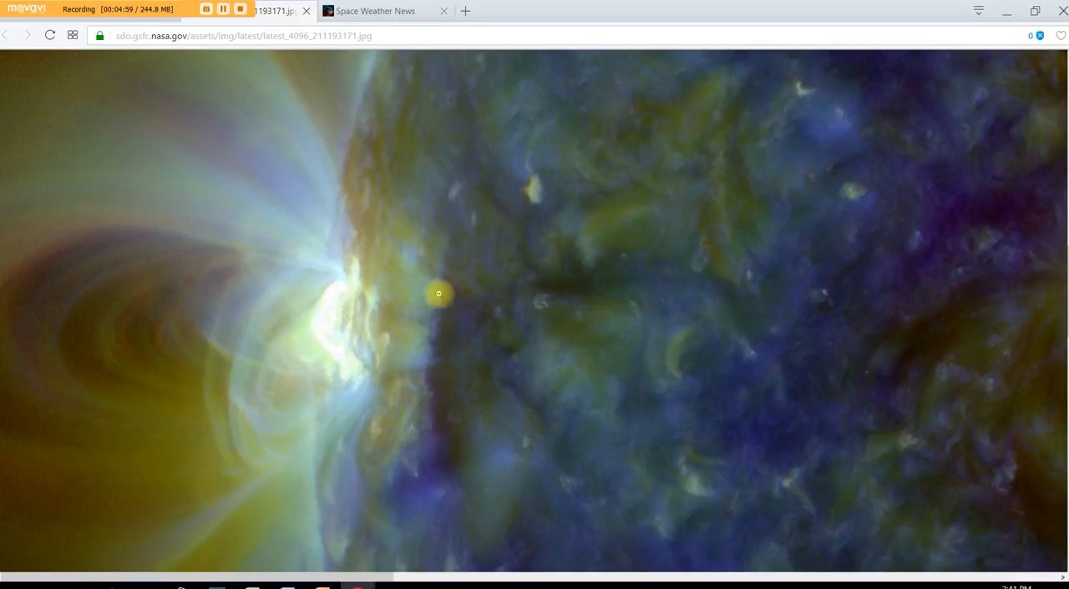
{"action": "mouse_move", "coordinate": [39, 181]}
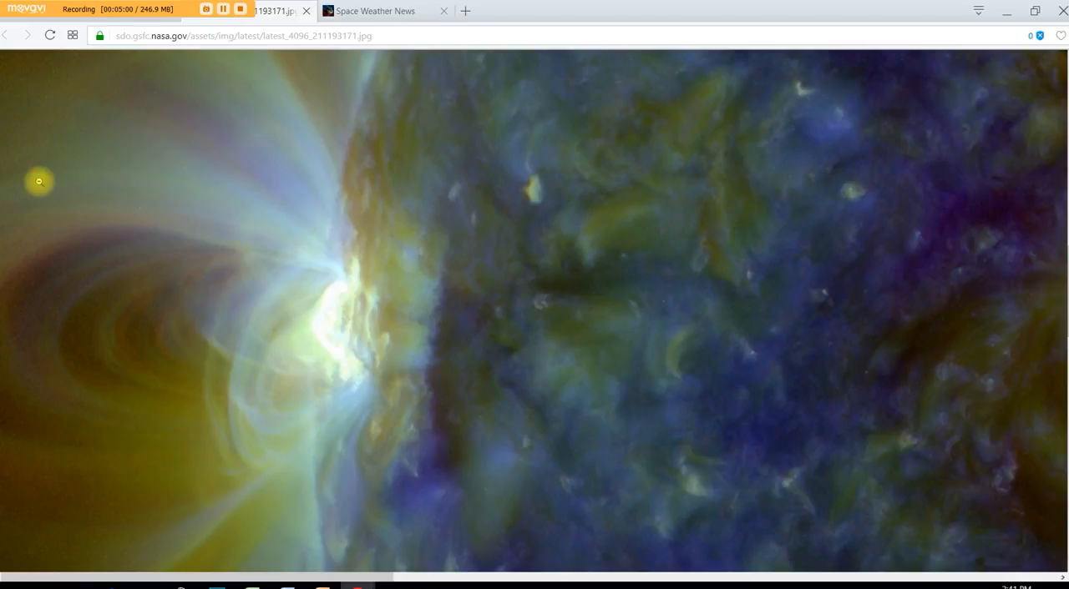
{"action": "mouse_move", "coordinate": [355, 293]}
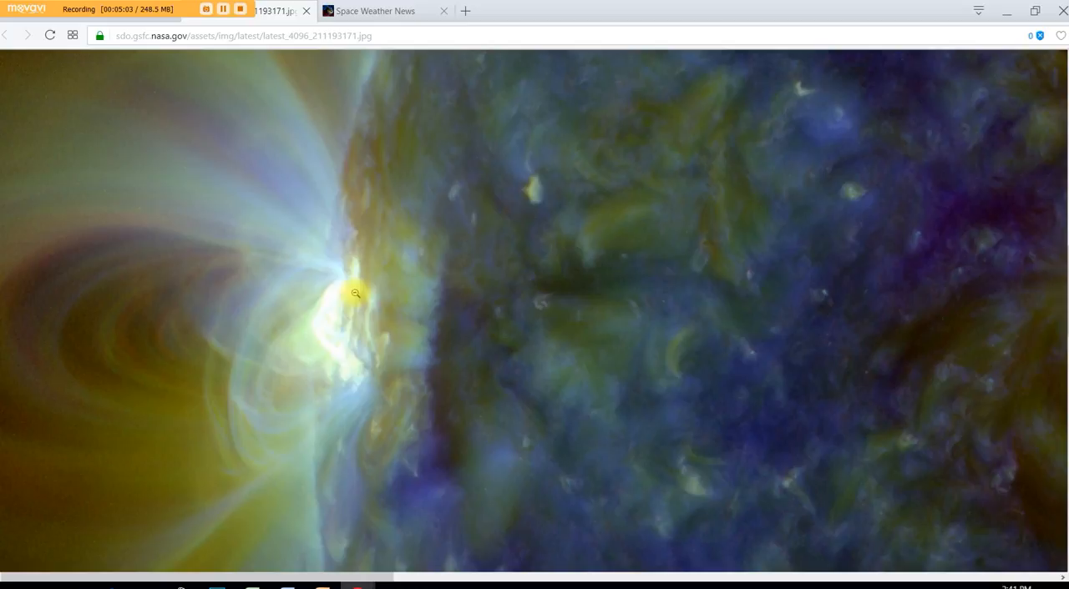
{"action": "mouse_move", "coordinate": [98, 274]}
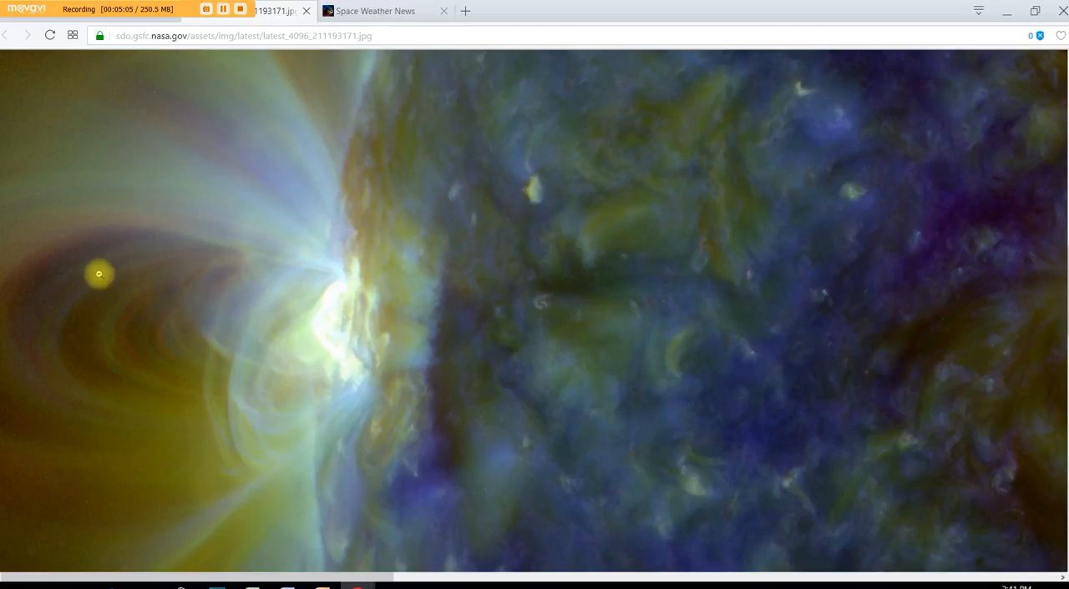
{"action": "mouse_move", "coordinate": [540, 345]}
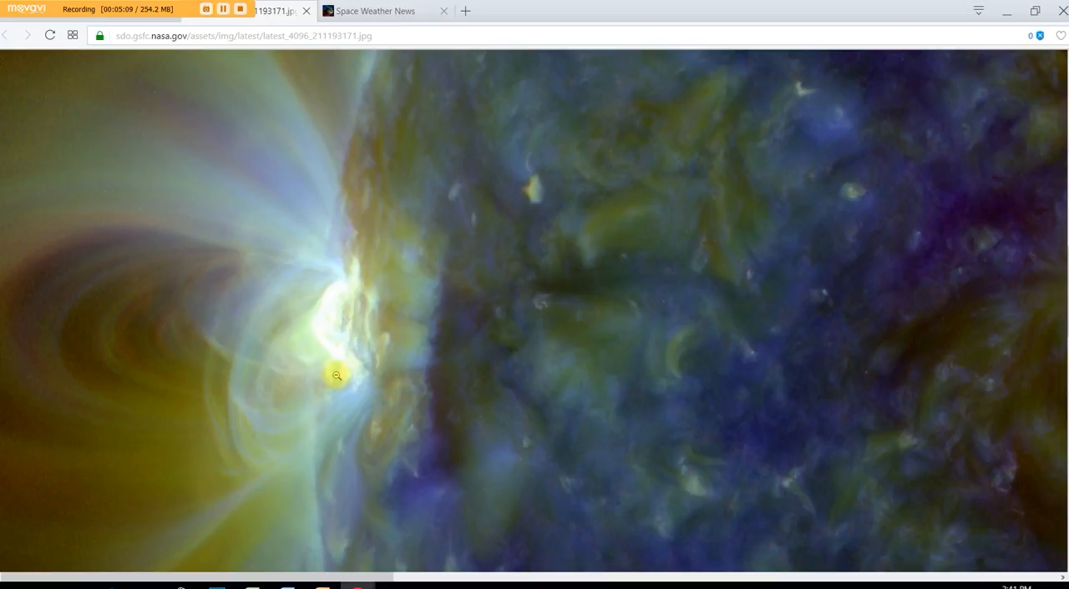
{"action": "mouse_move", "coordinate": [394, 293]}
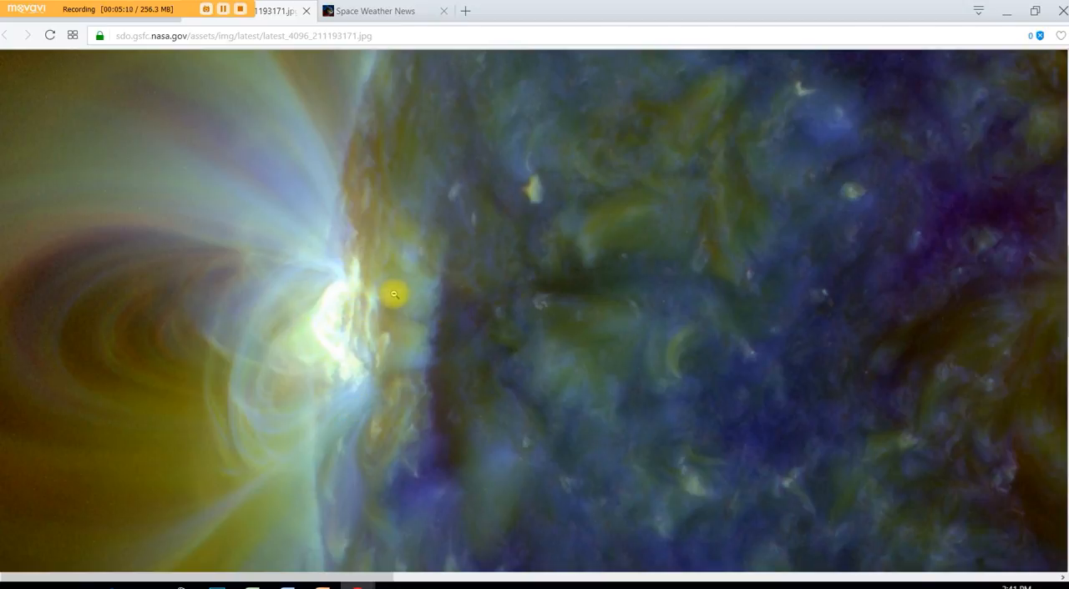
{"action": "mouse_move", "coordinate": [228, 412]}
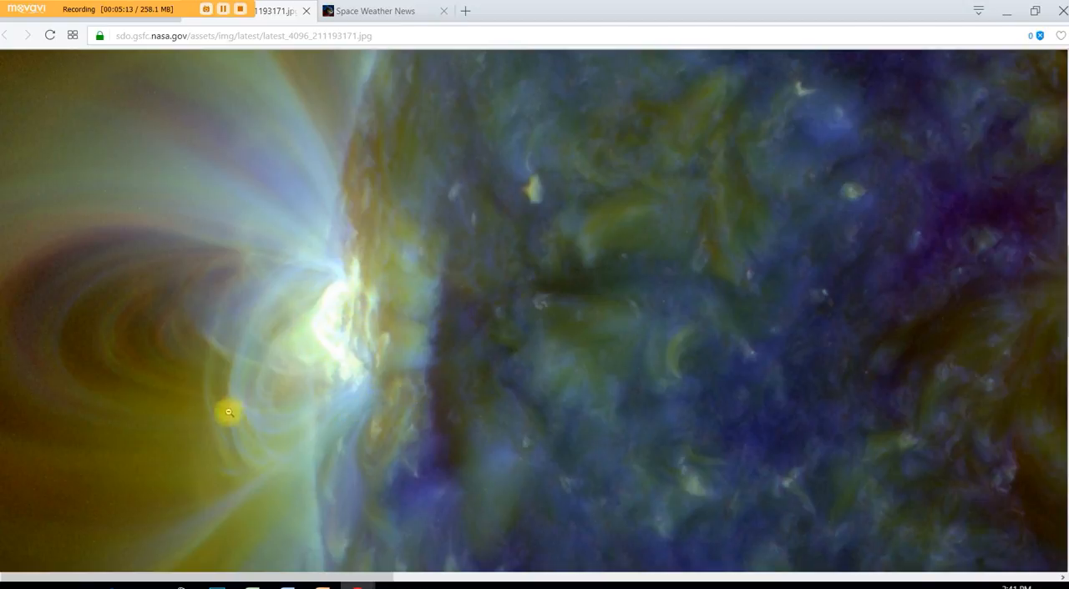
{"action": "mouse_move", "coordinate": [372, 521]}
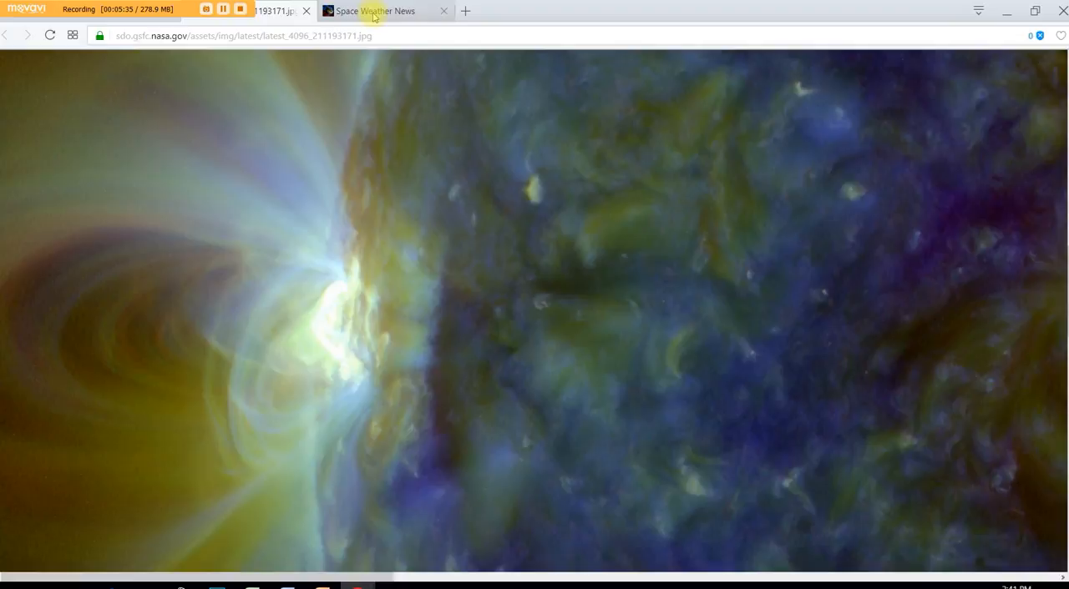
Show the goes-xray-flux.gif chart for August 18–21 in the second tab
{"action": "left_click", "coordinate": [374, 11]}
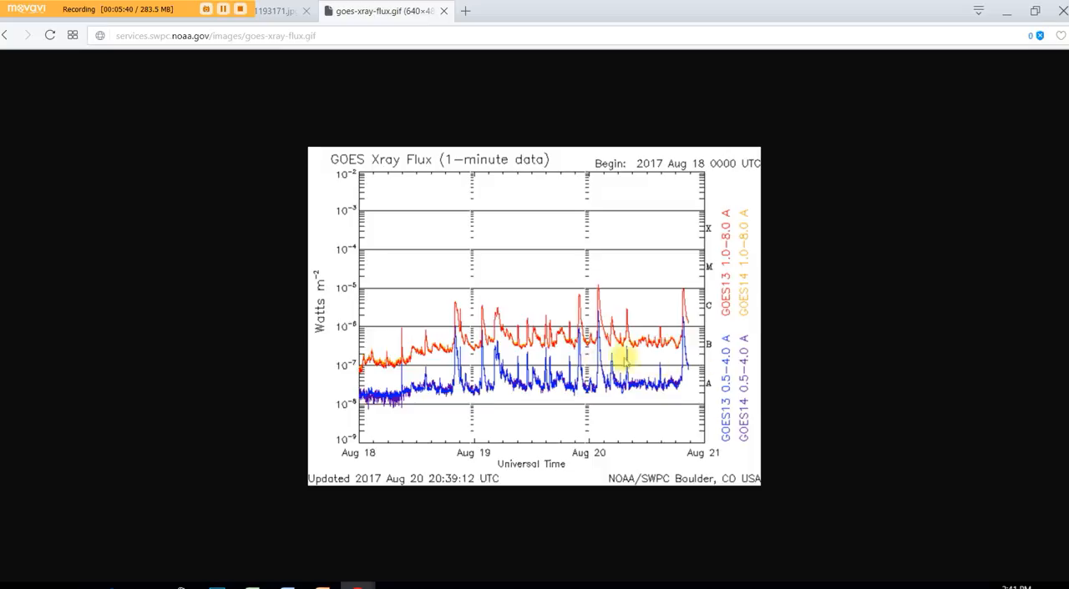
{"action": "mouse_move", "coordinate": [647, 330]}
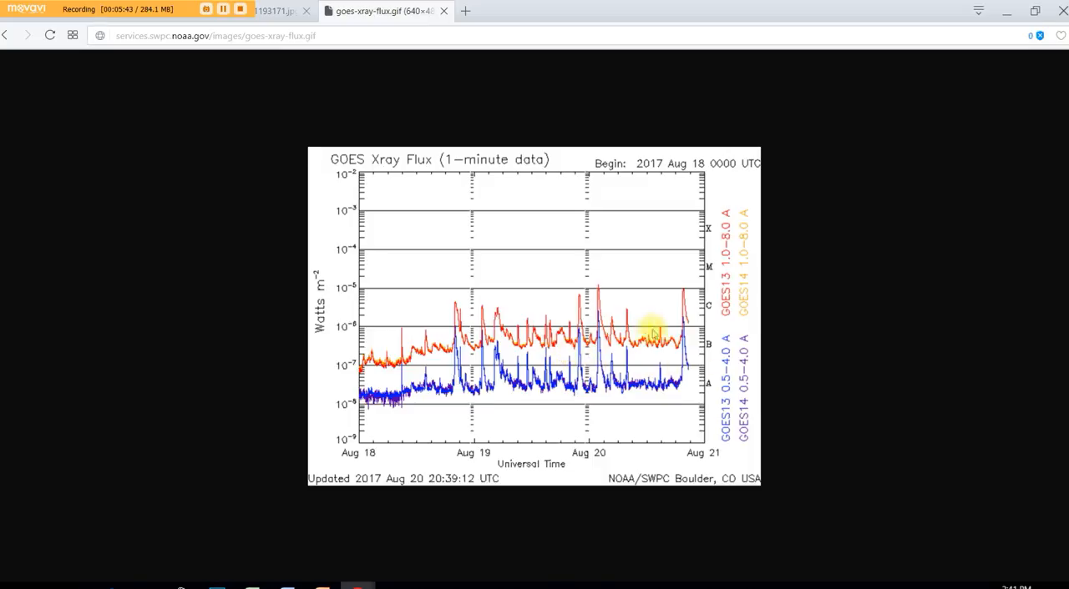
{"action": "mouse_move", "coordinate": [668, 296]}
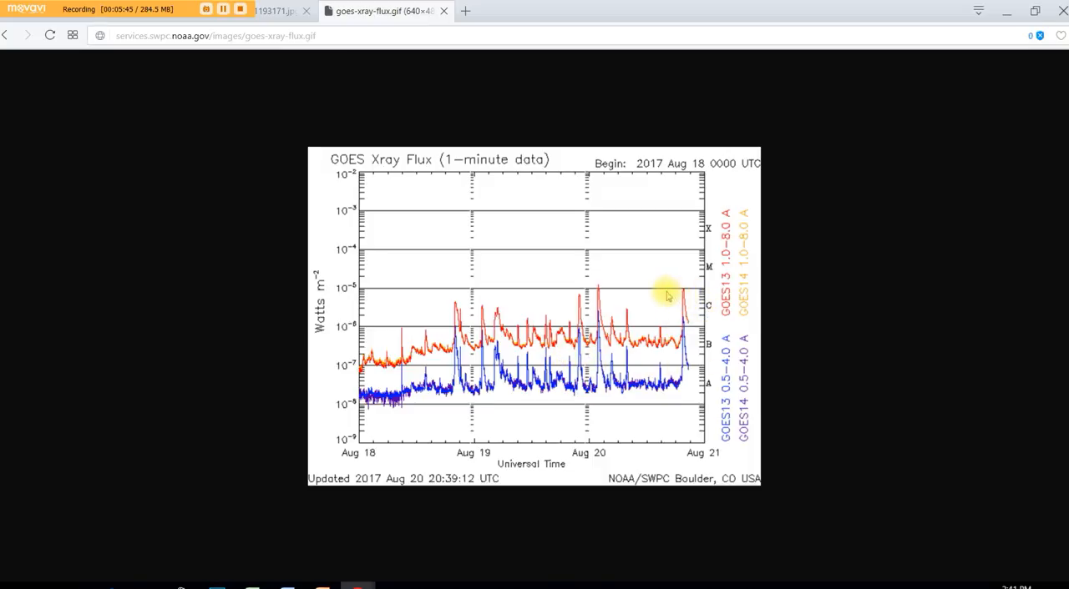
{"action": "mouse_move", "coordinate": [668, 320]}
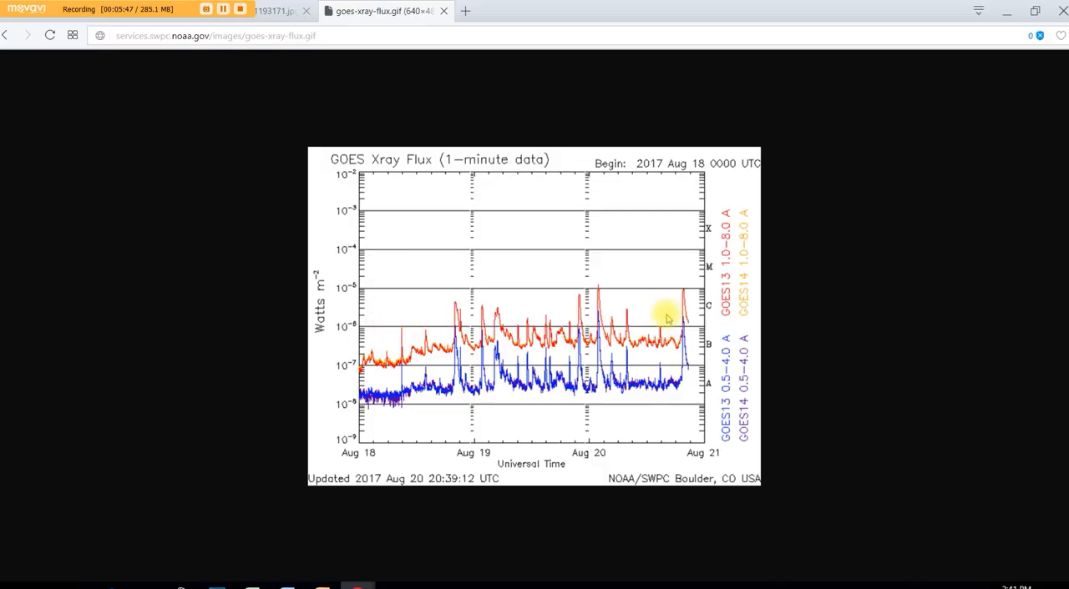
{"action": "mouse_move", "coordinate": [577, 313]}
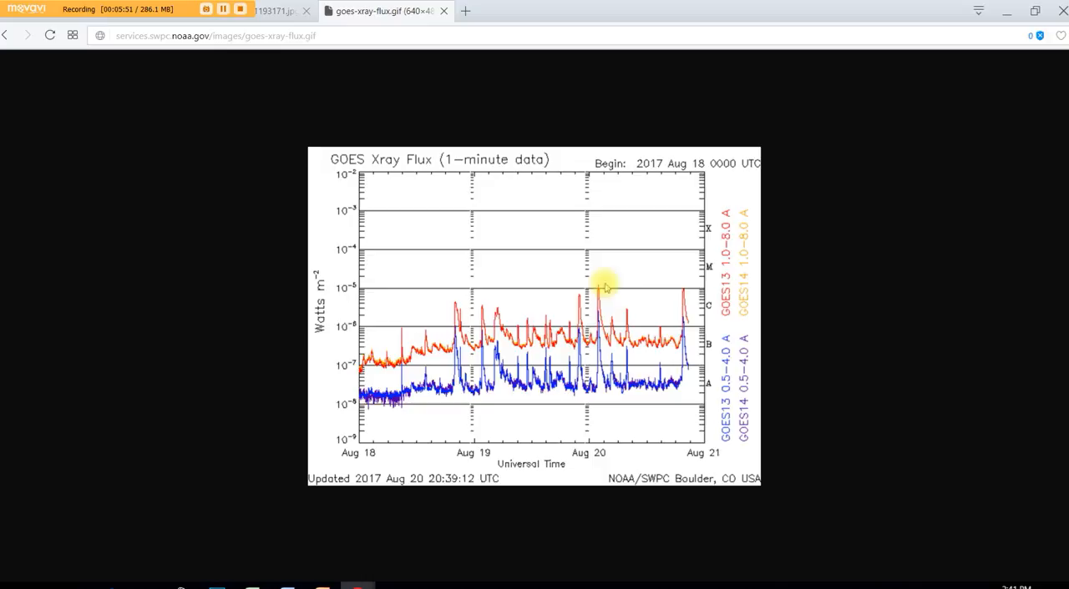
{"action": "mouse_move", "coordinate": [351, 35]}
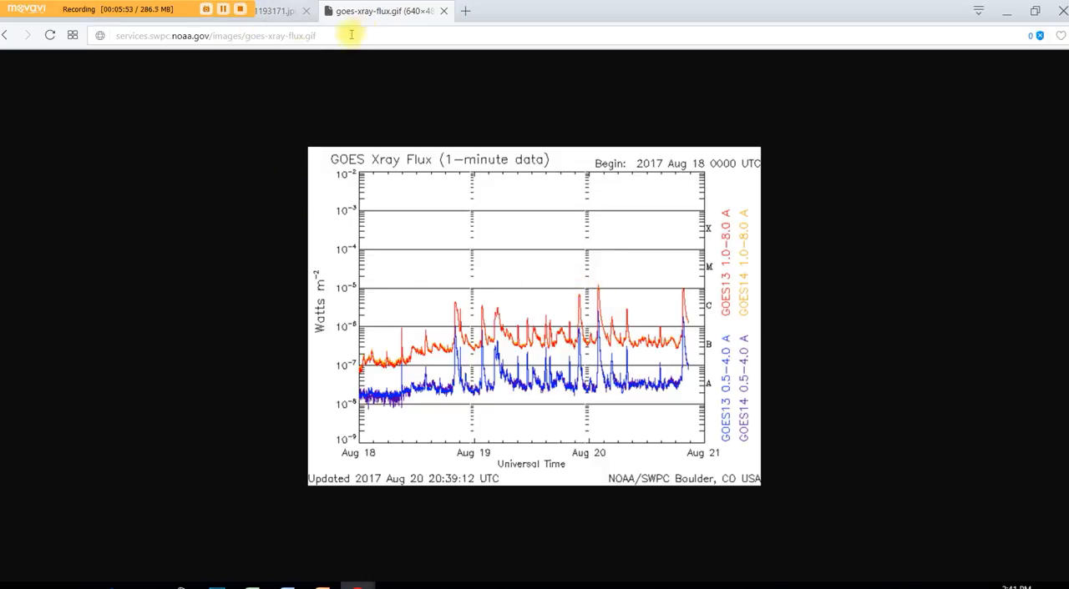
Go back to Space Weather News and review the solar wind, magnetometer and Kp charts
{"action": "left_click", "coordinate": [8, 35]}
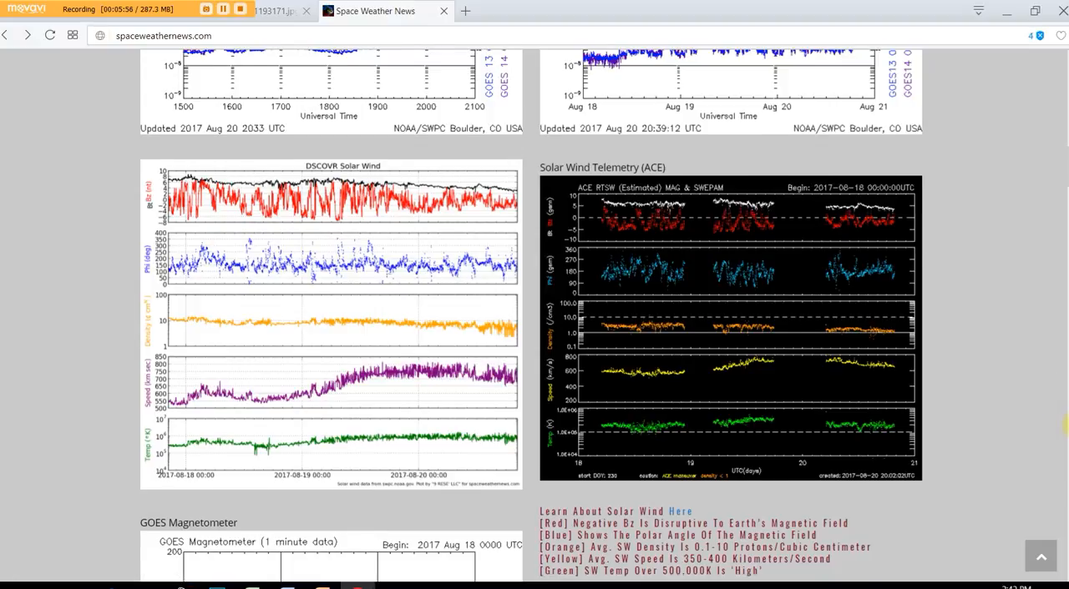
{"action": "scroll", "scroll_direction": "up", "scroll_amount": 3}
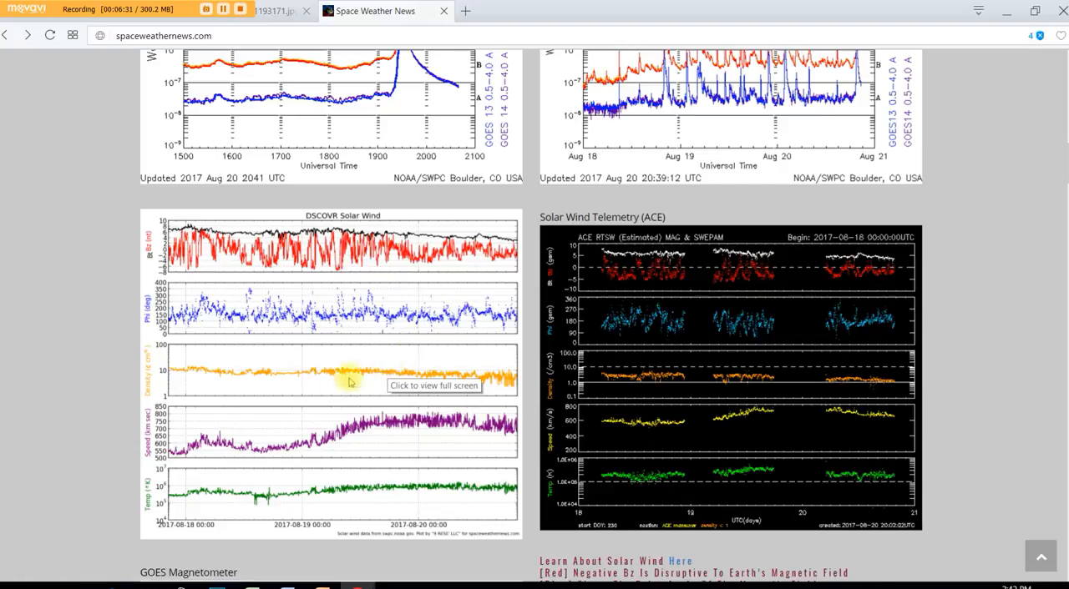
{"action": "mouse_move", "coordinate": [355, 387]}
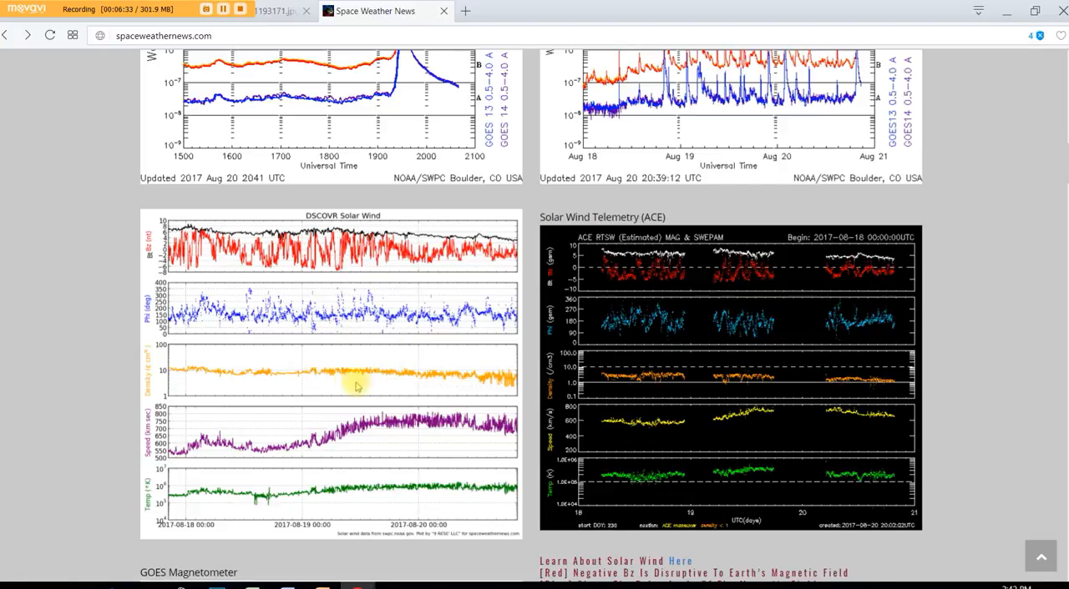
{"action": "scroll", "scroll_direction": "down", "scroll_amount": 3}
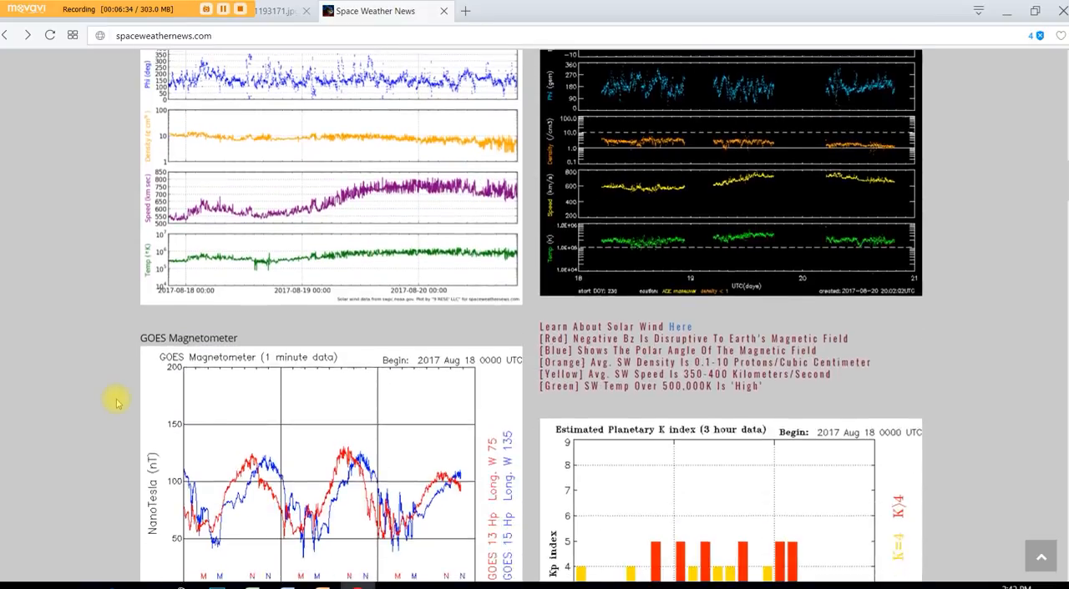
{"action": "scroll", "scroll_direction": "down", "scroll_amount": 3}
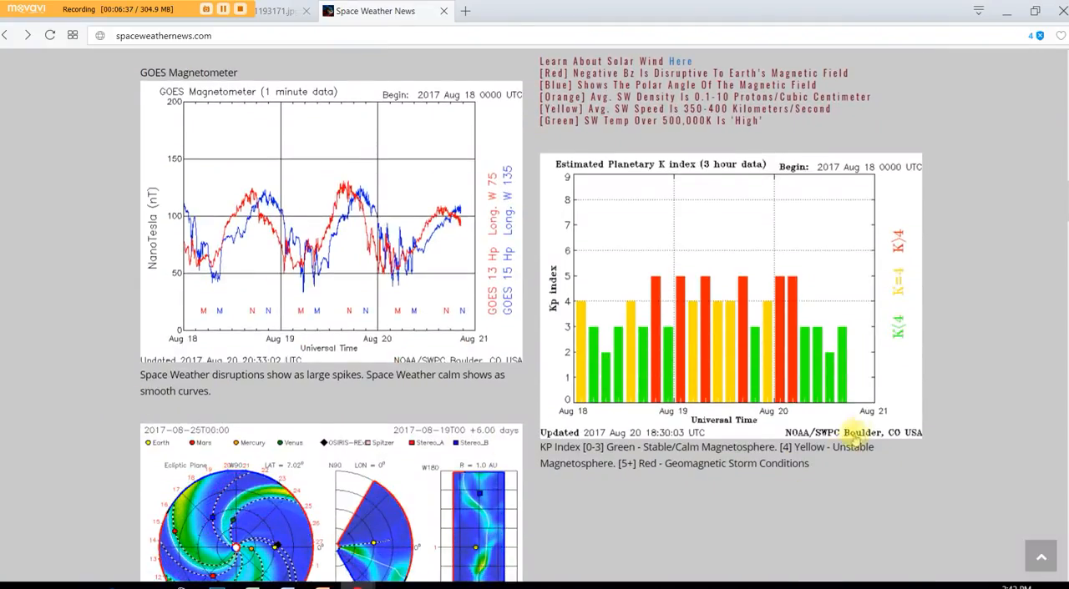
{"action": "mouse_move", "coordinate": [480, 303]}
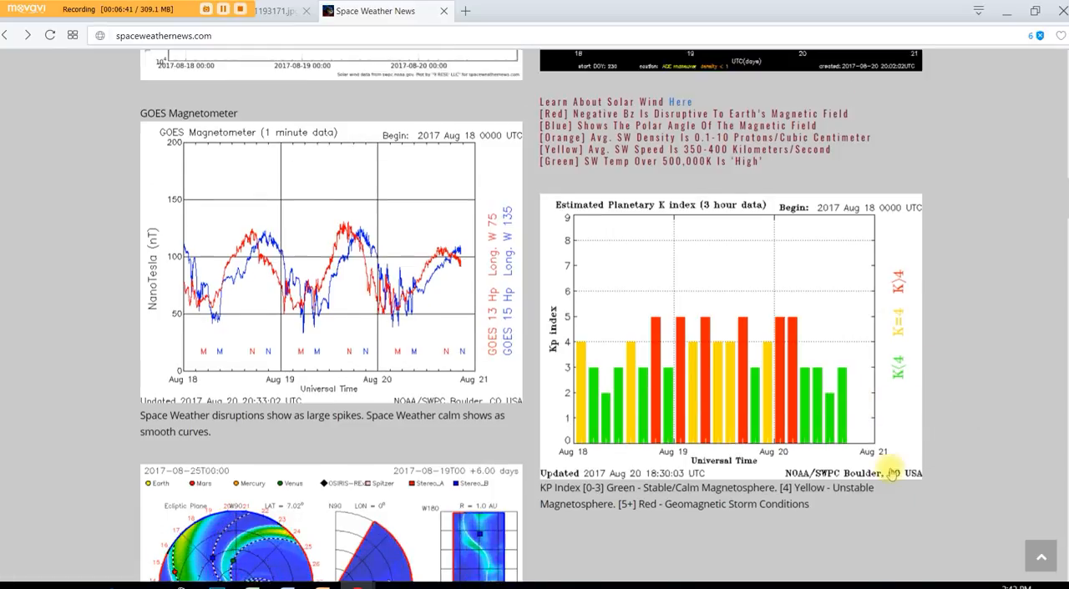
{"action": "scroll", "scroll_direction": "up", "scroll_amount": 3}
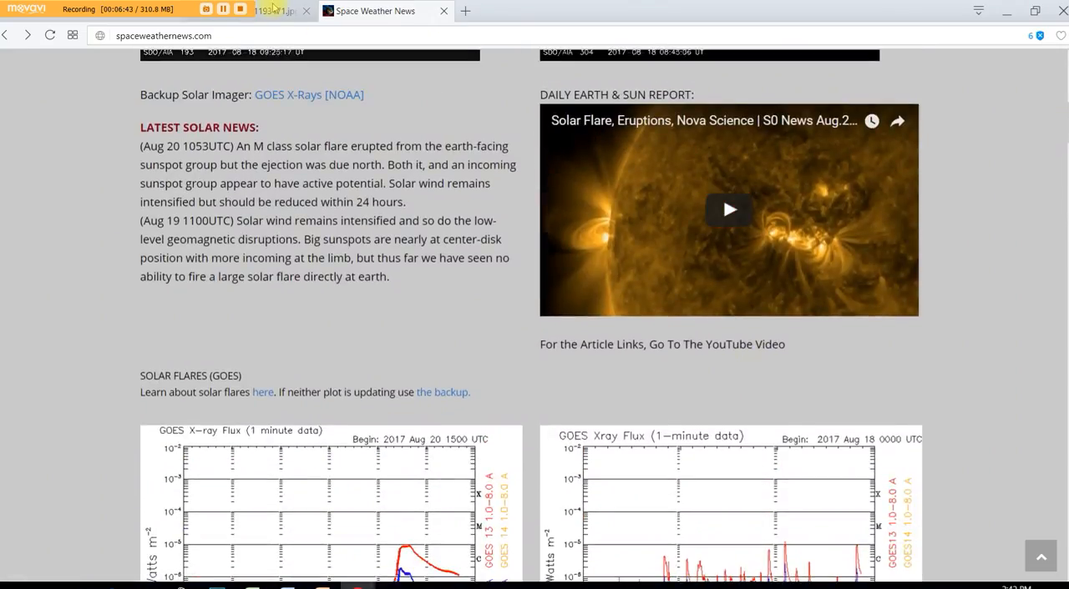
Return to the SDO gallery and open the 4096 AIA 1700 image of the limb sunspot
{"action": "left_click", "coordinate": [272, 10]}
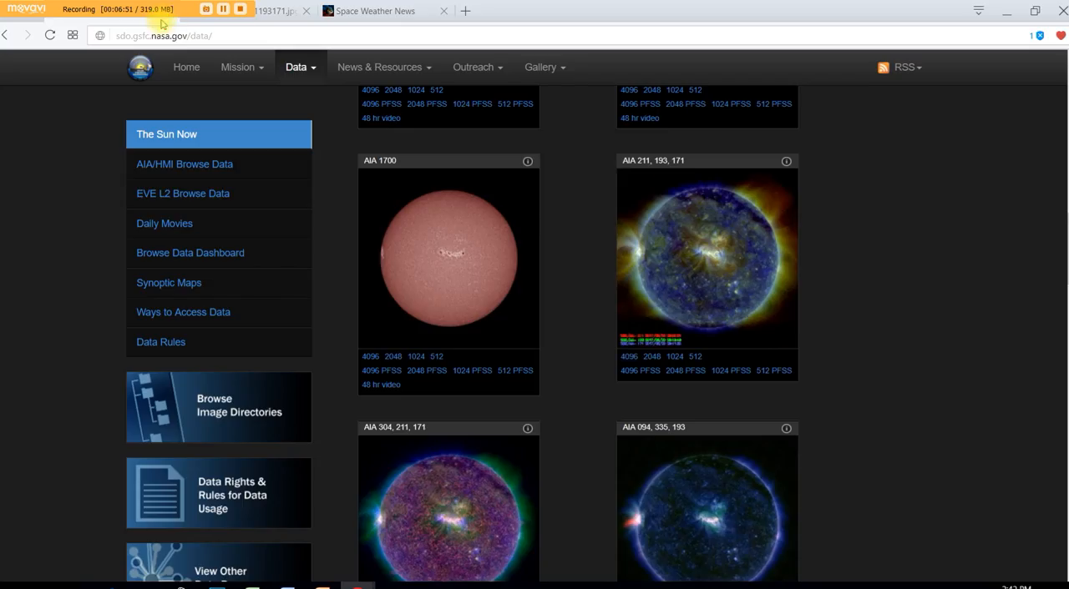
{"action": "scroll", "scroll_direction": "down", "scroll_amount": 3}
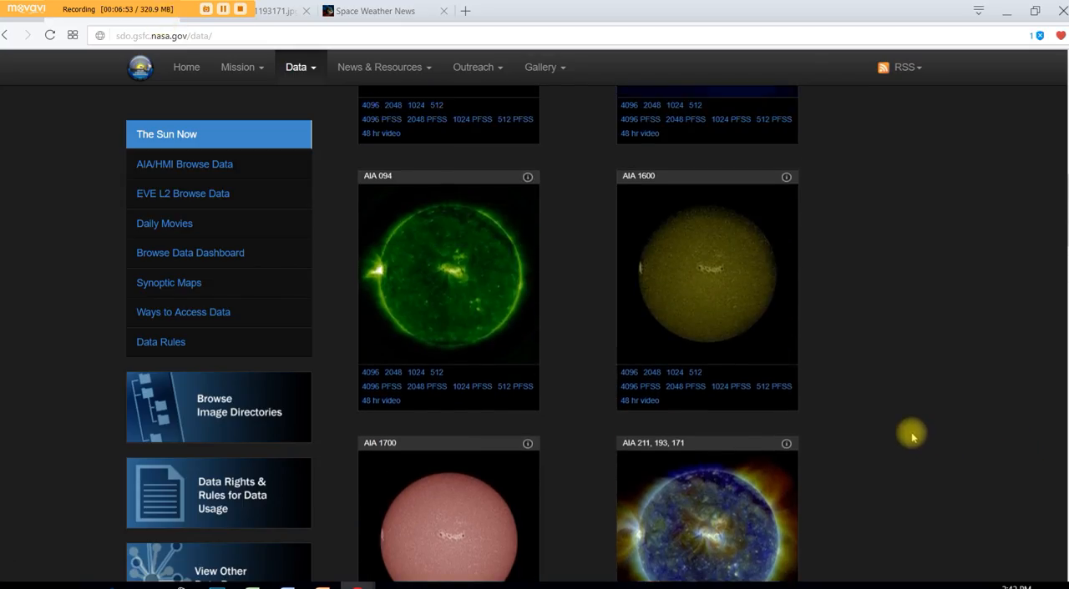
{"action": "scroll", "scroll_direction": "down", "scroll_amount": 3}
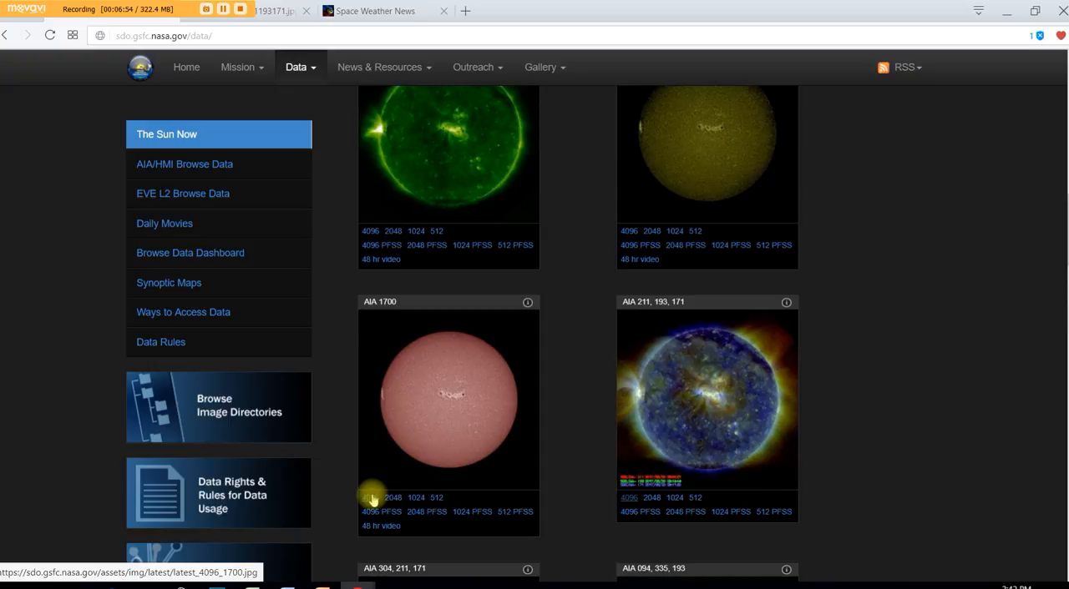
{"action": "left_click", "coordinate": [370, 497]}
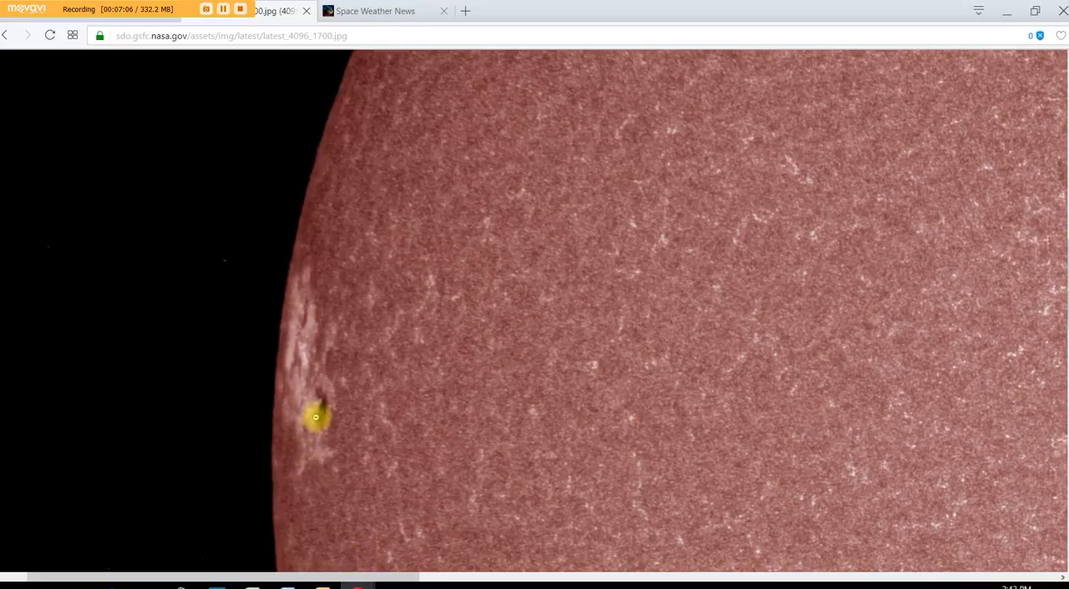
{"action": "mouse_move", "coordinate": [299, 392]}
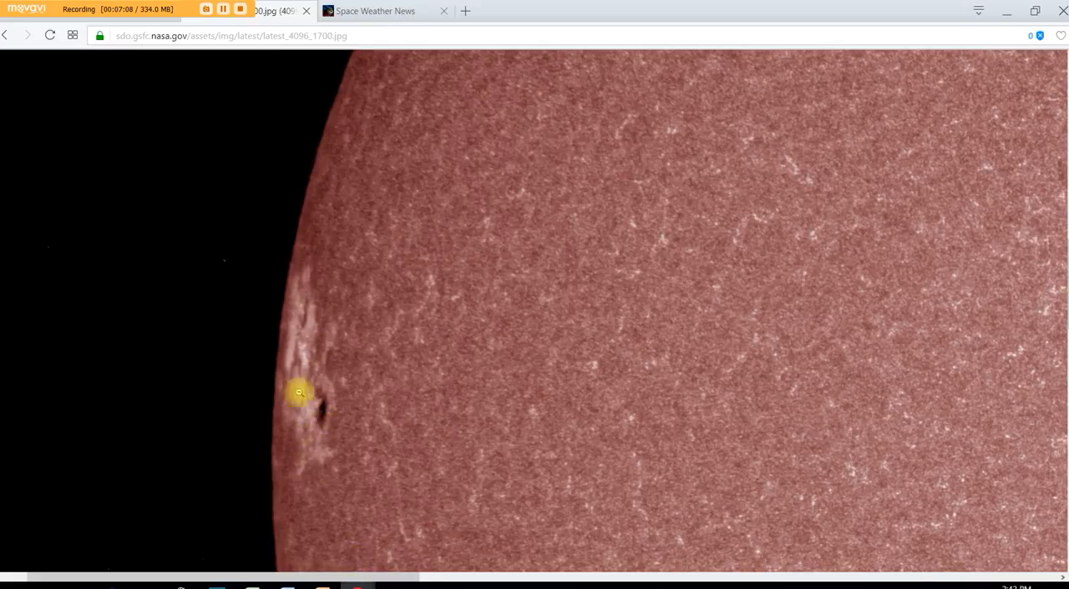
{"action": "mouse_move", "coordinate": [296, 282]}
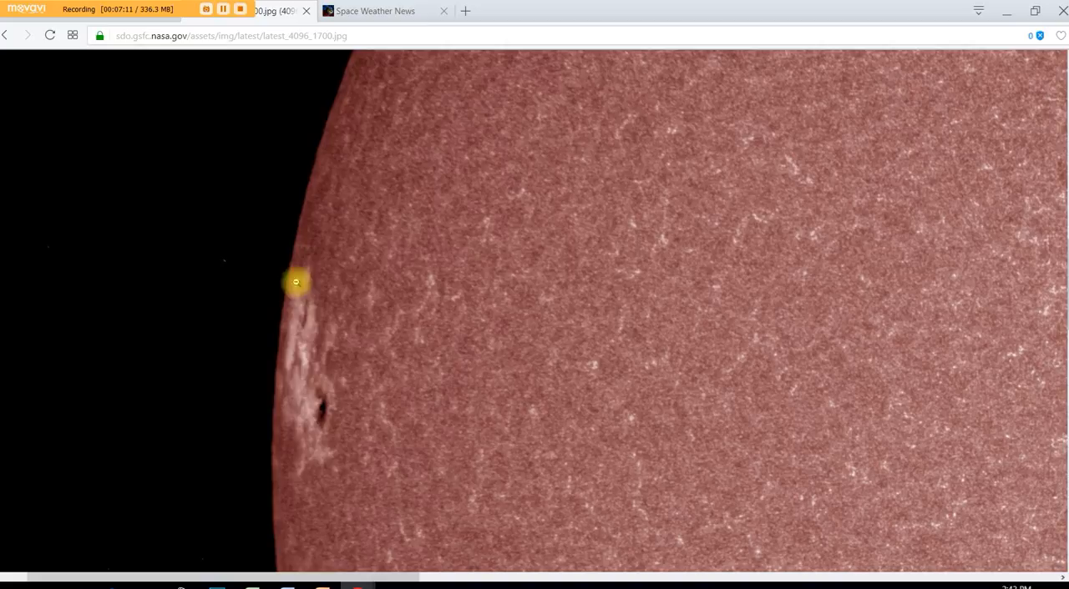
{"action": "mouse_move", "coordinate": [403, 582]}
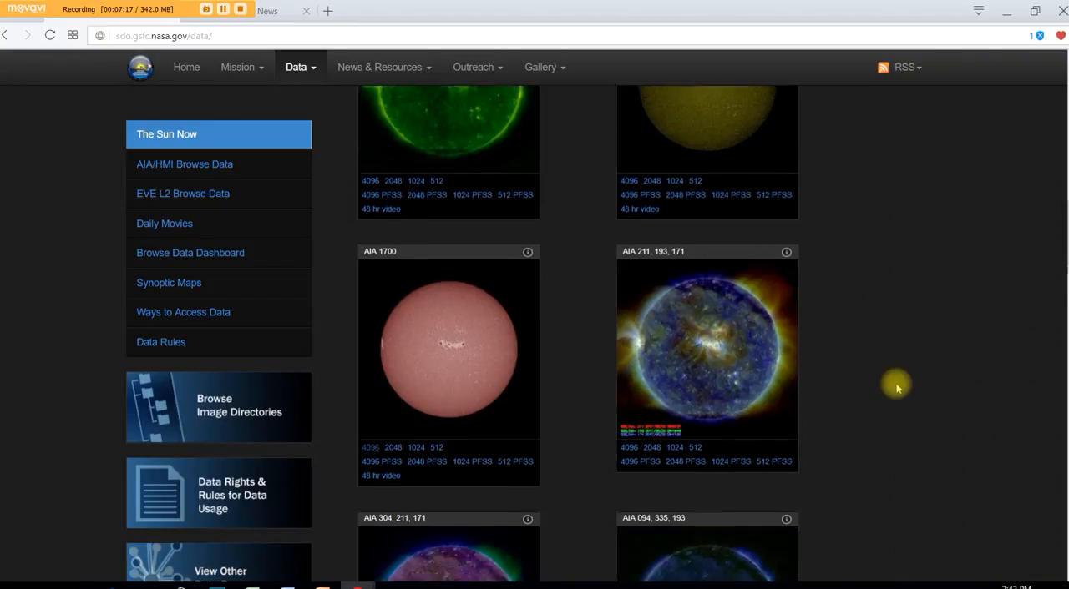
{"action": "scroll", "scroll_direction": "down", "scroll_amount": 3}
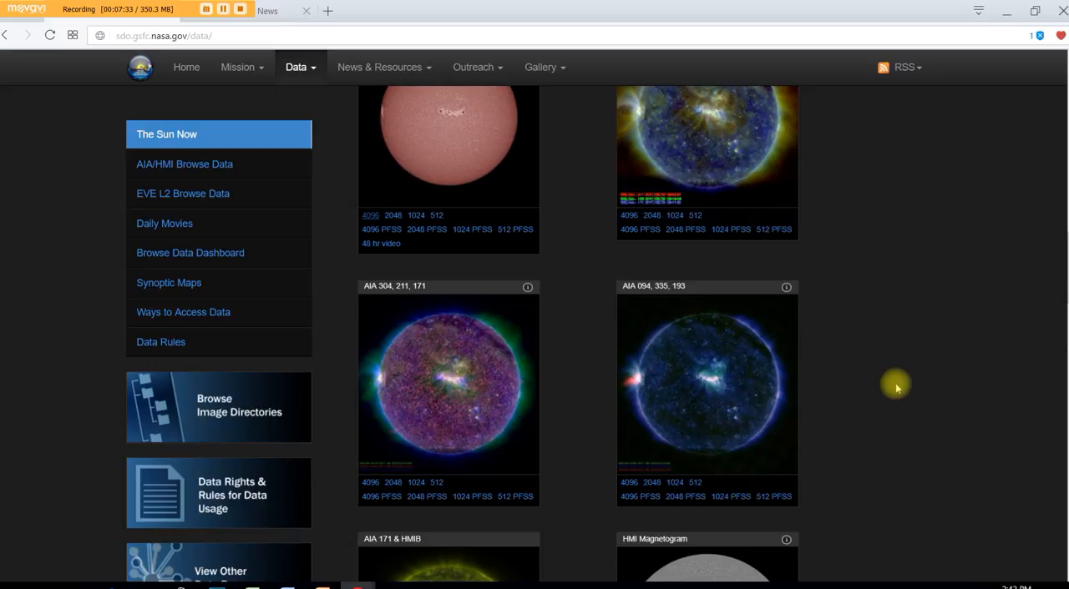
{"action": "mouse_move", "coordinate": [381, 28]}
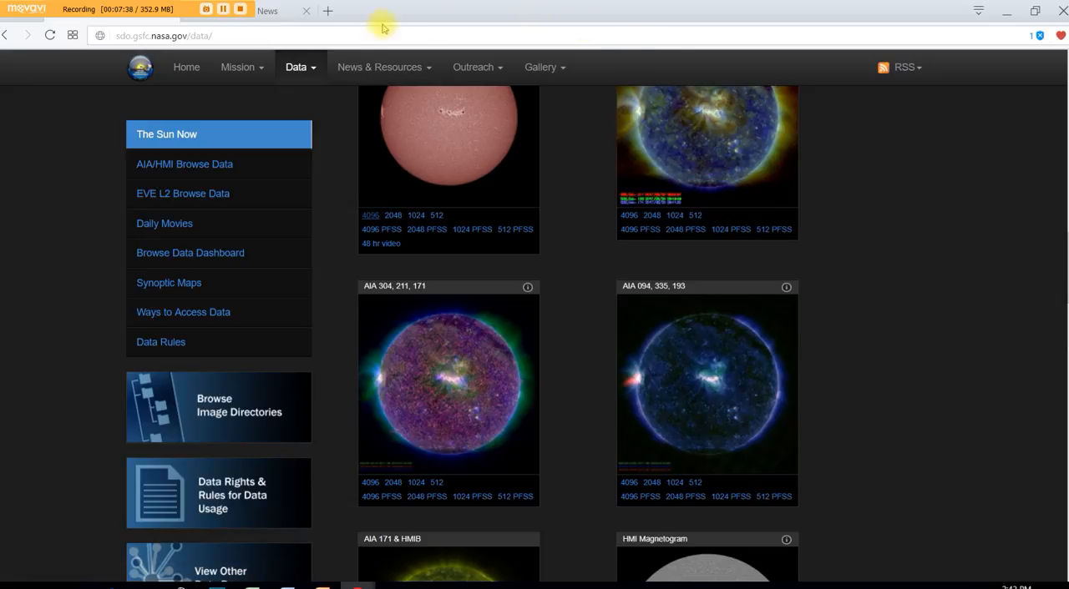
{"action": "mouse_move", "coordinate": [927, 358]}
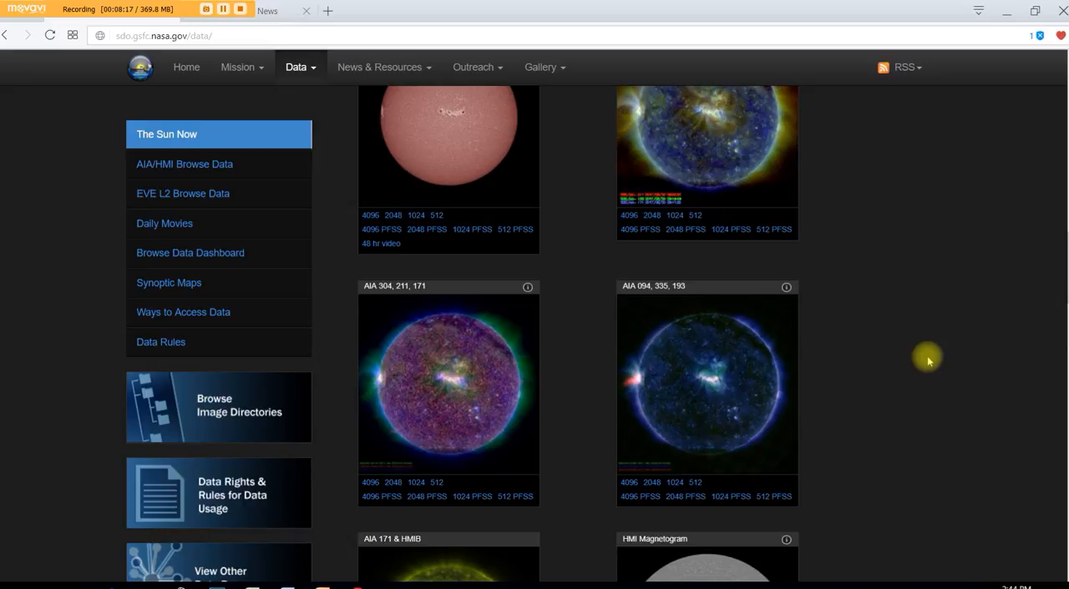
{"action": "mouse_move", "coordinate": [639, 158]}
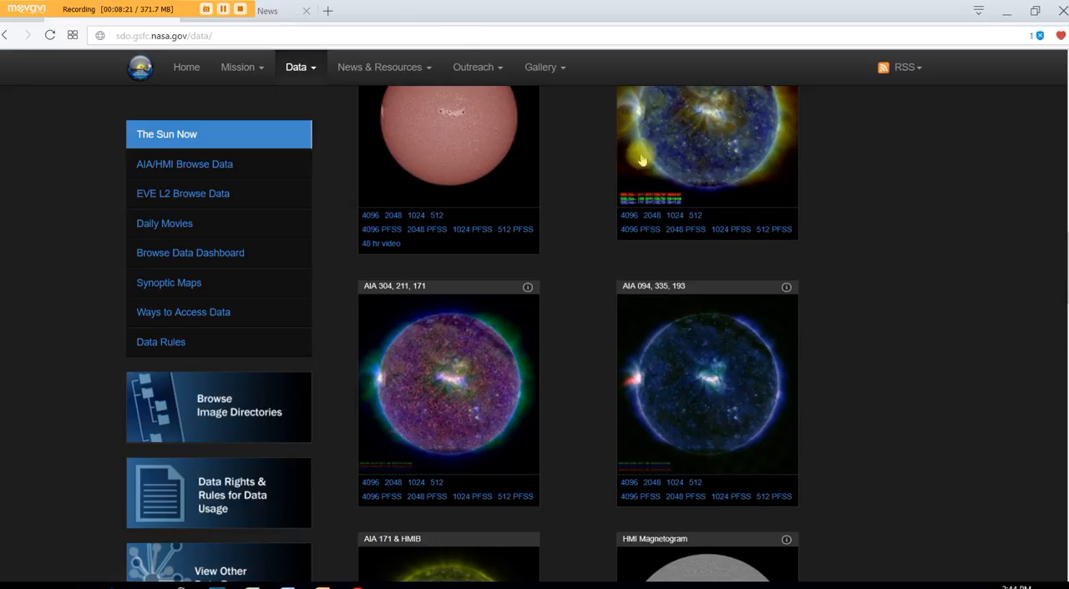